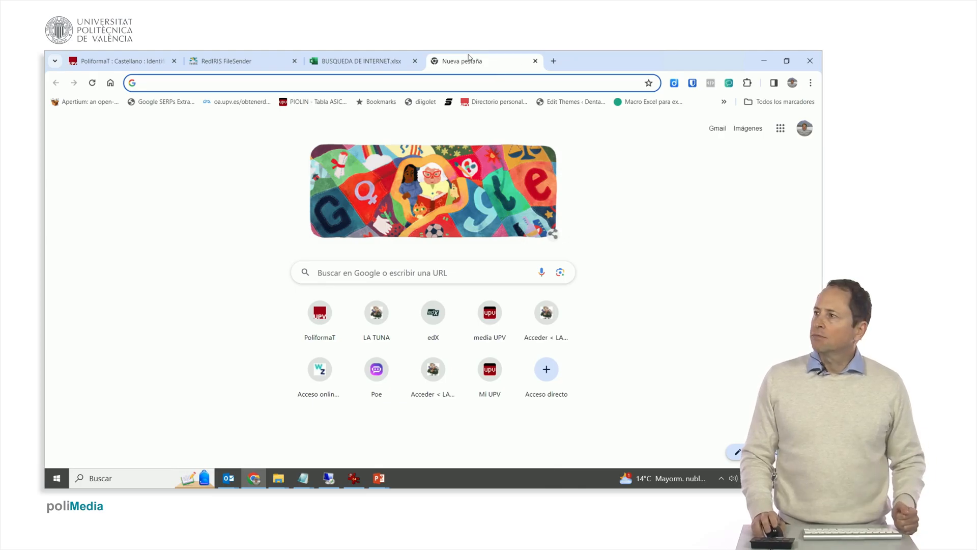
# - Navigate the new browser tab to poe.com to reach the Poe home page
pyautogui.write('poe.com')
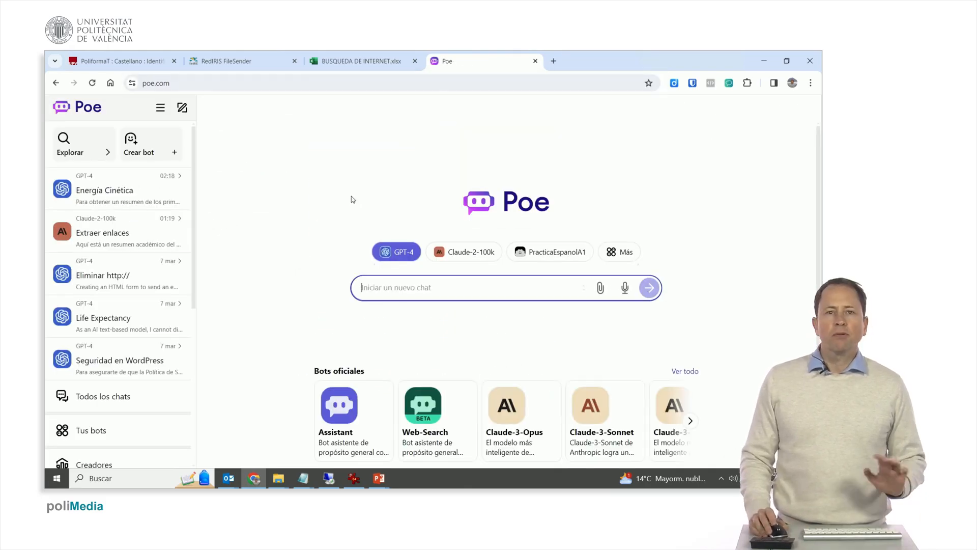
pyautogui.moveTo(354, 197)
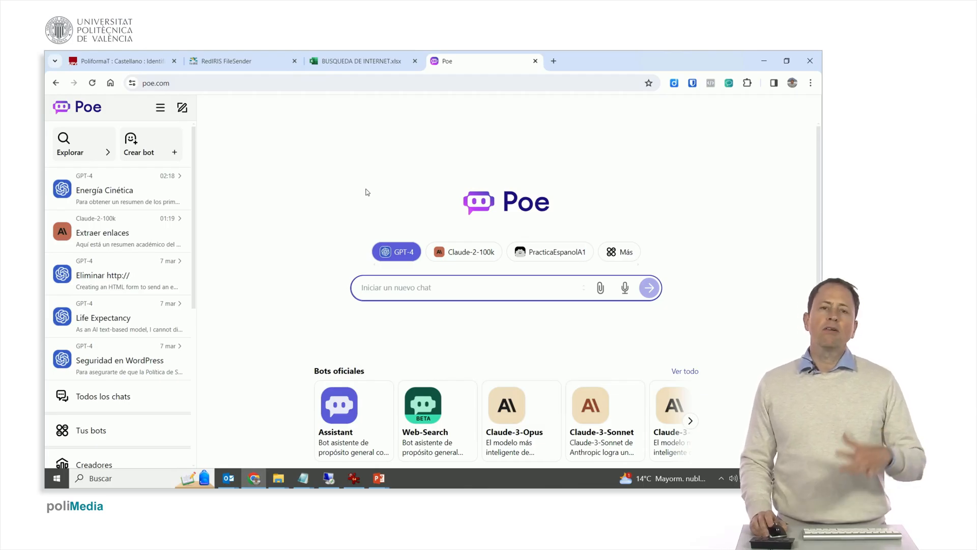
pyautogui.moveTo(369, 182)
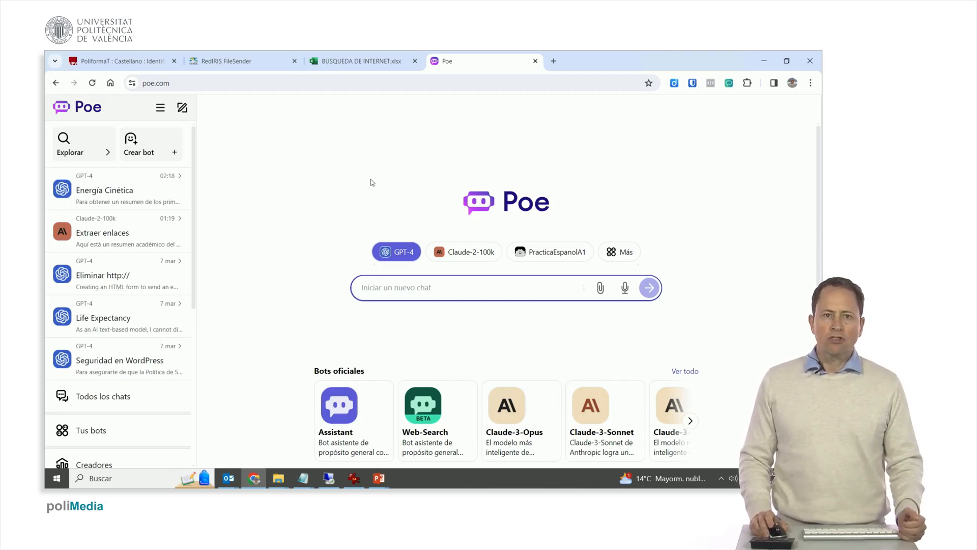
pyautogui.moveTo(309, 165)
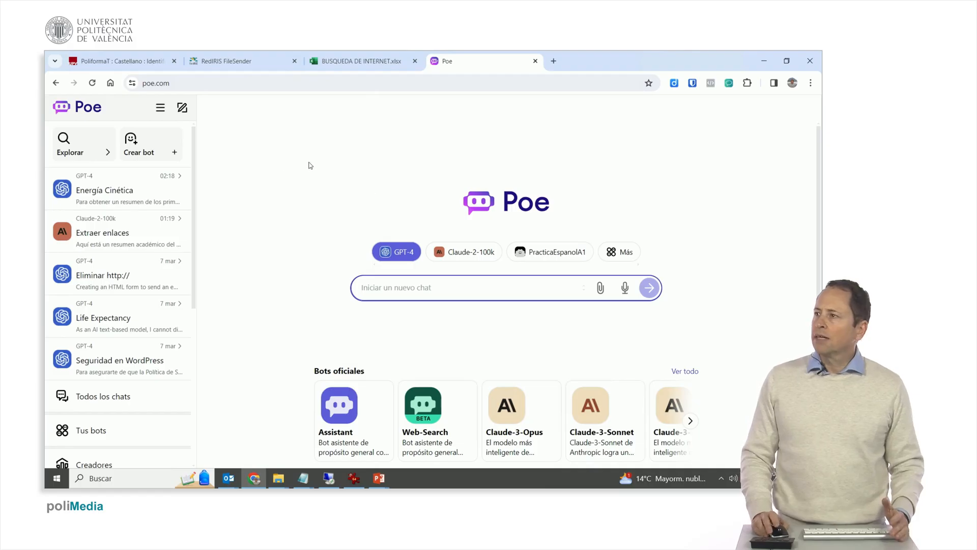
pyautogui.moveTo(102, 317)
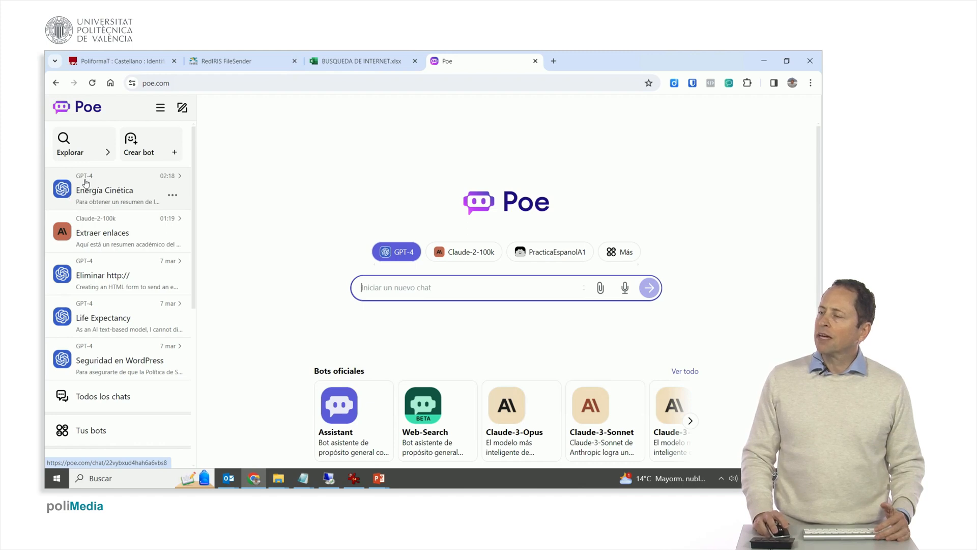
pyautogui.moveTo(115, 224)
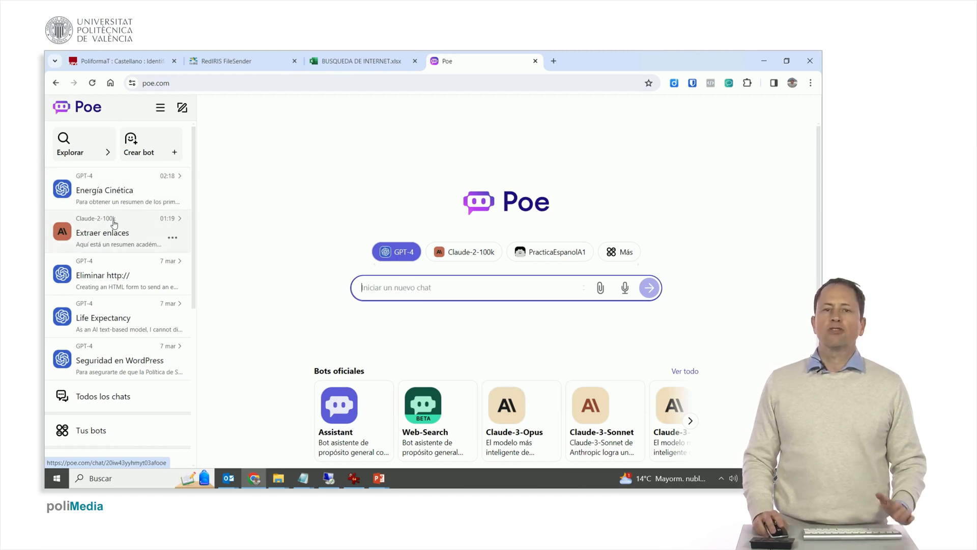
pyautogui.moveTo(103, 318)
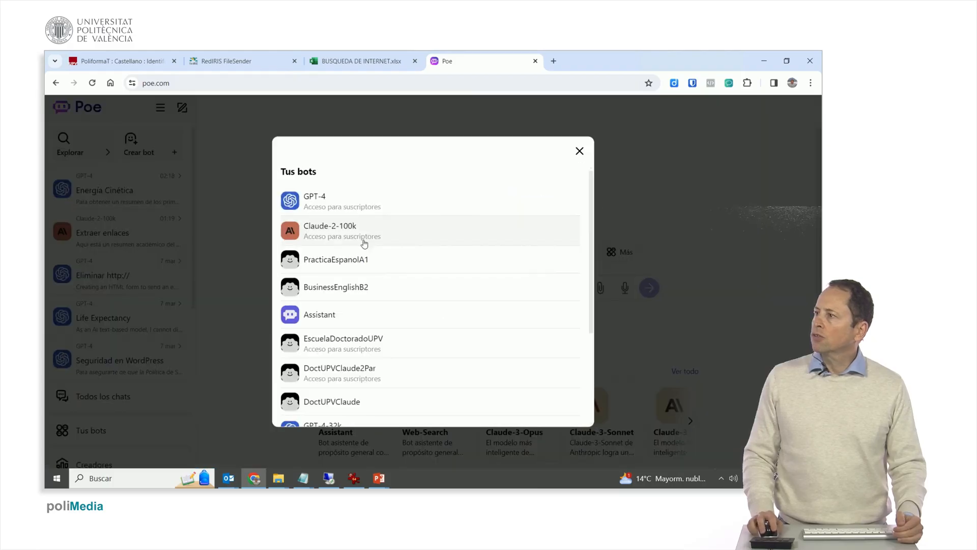
pyautogui.moveTo(323, 340)
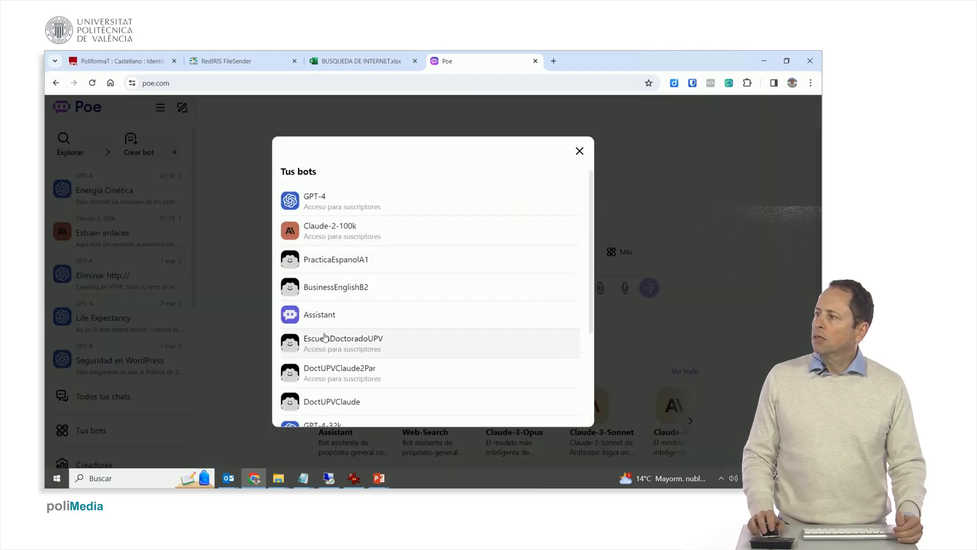
pyautogui.scroll(-3)
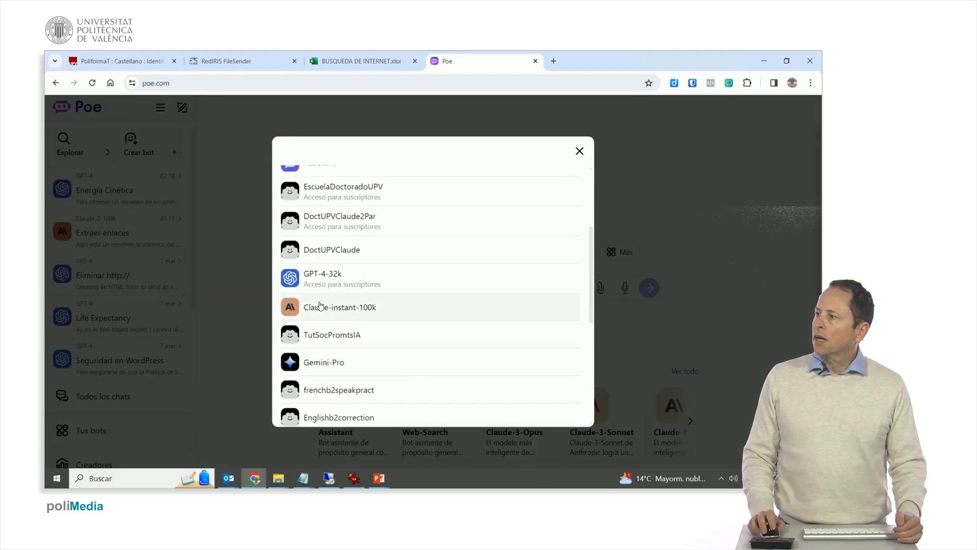
pyautogui.scroll(-3)
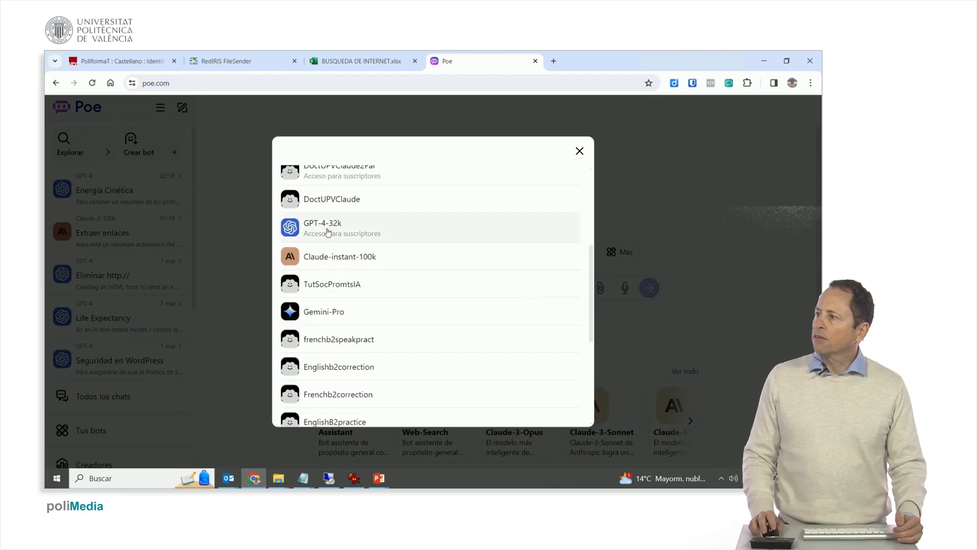
pyautogui.scroll(-3)
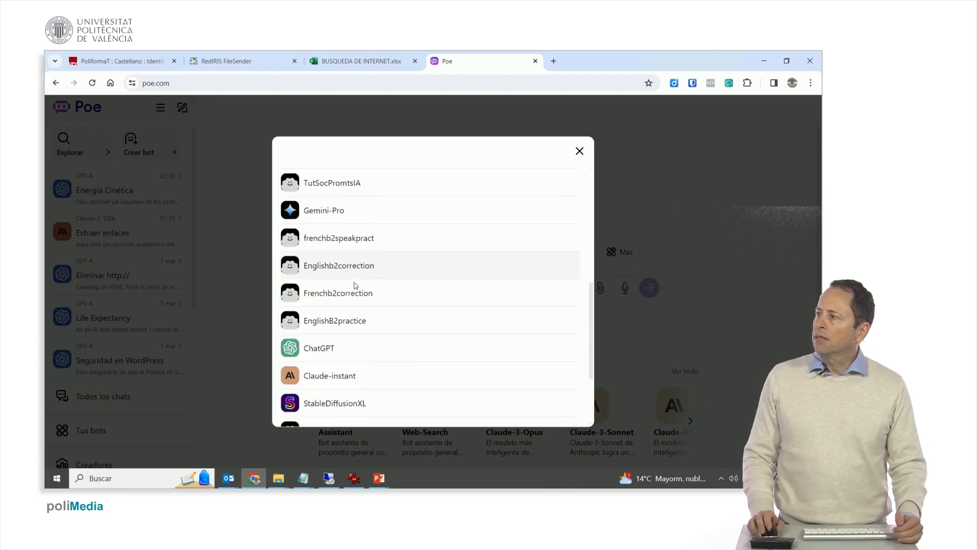
pyautogui.scroll(-3)
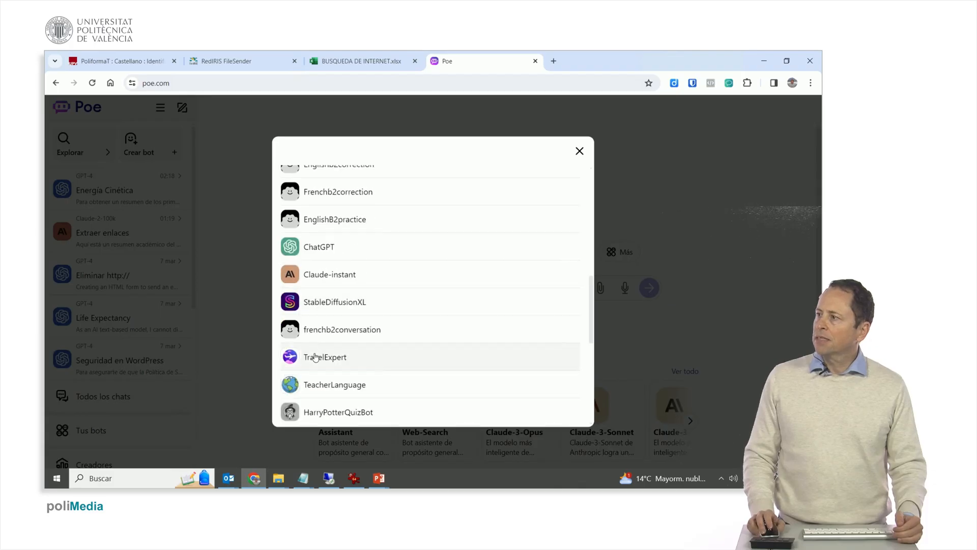
pyautogui.moveTo(335, 302)
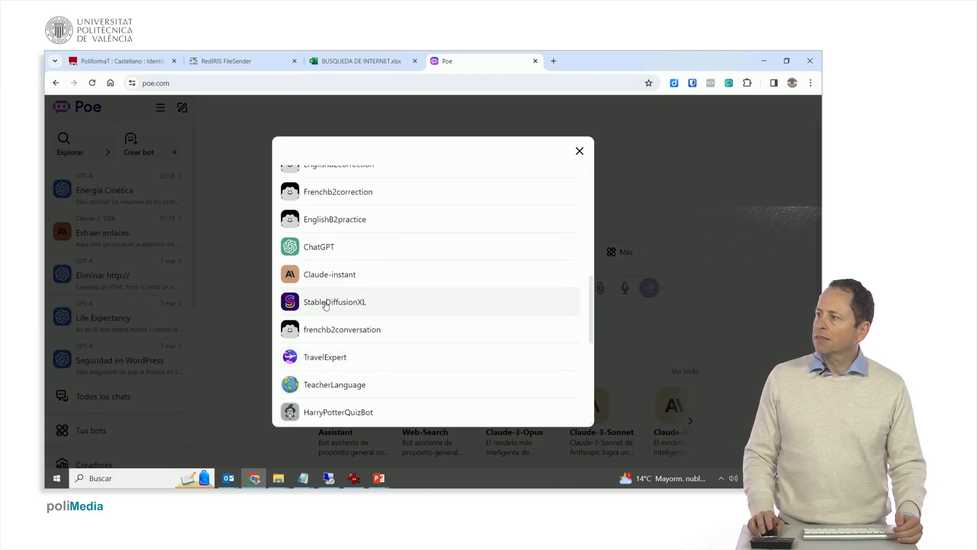
pyautogui.click(580, 151)
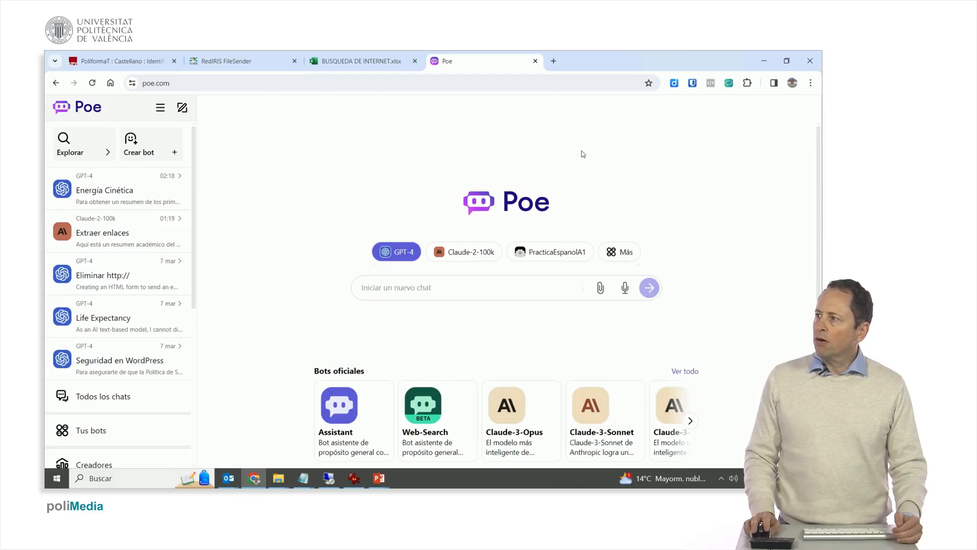
pyautogui.moveTo(559, 150)
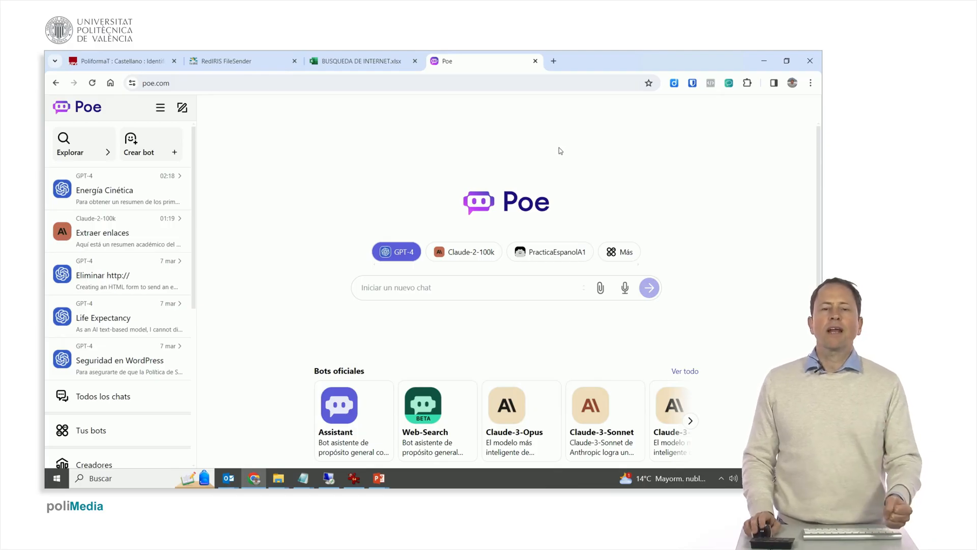
pyautogui.moveTo(550, 161)
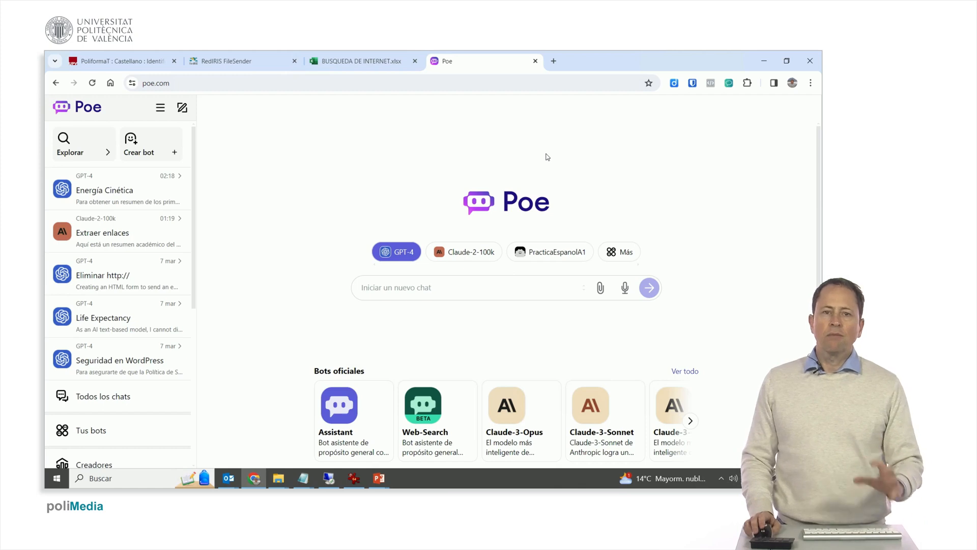
pyautogui.moveTo(149, 143)
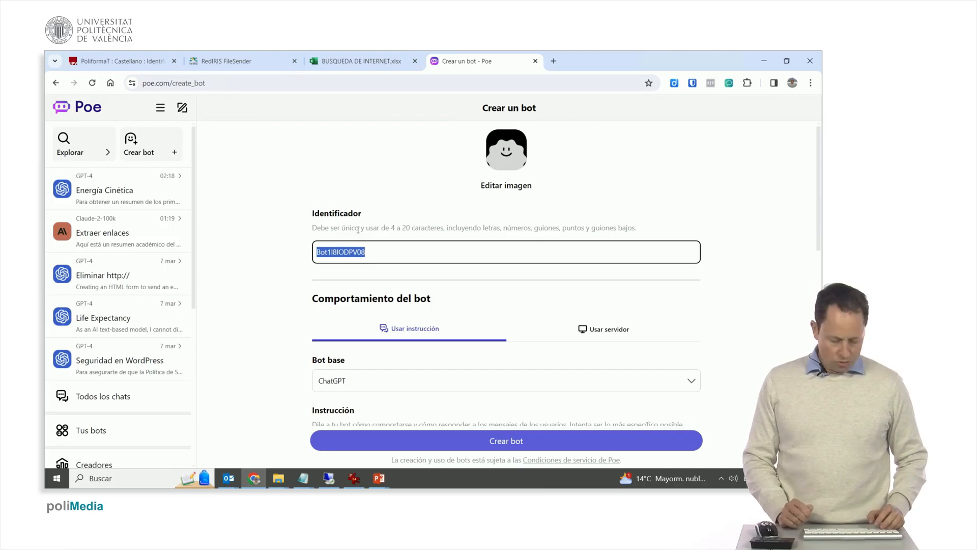
# - Replace the default bot identifier with AdmisionUPV and move down to the Bot base section
pyautogui.write('Document')
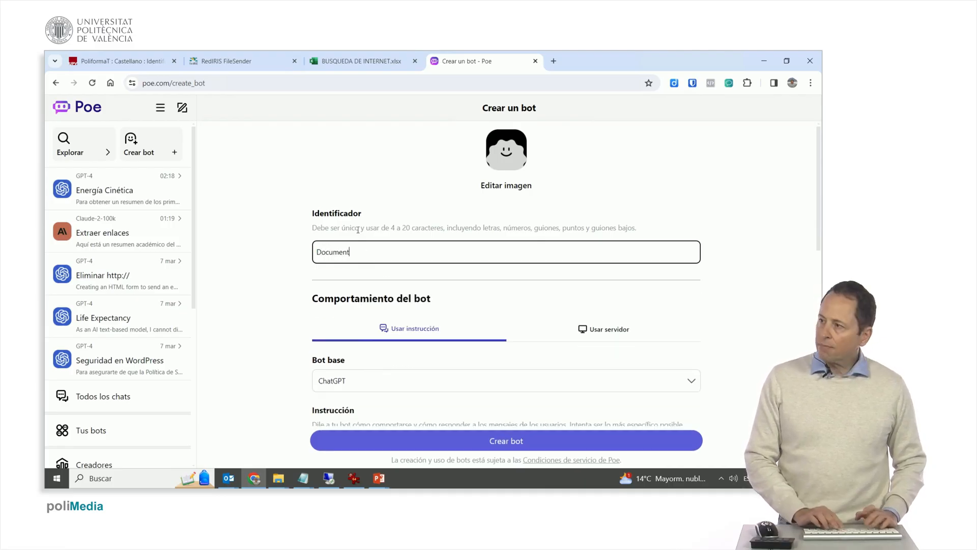
pyautogui.write('acio')
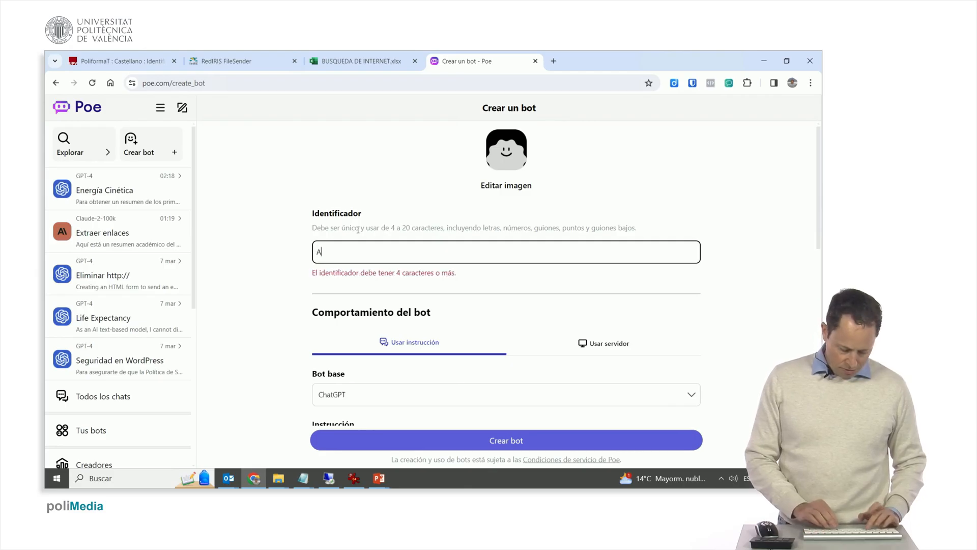
pyautogui.write('dmisio')
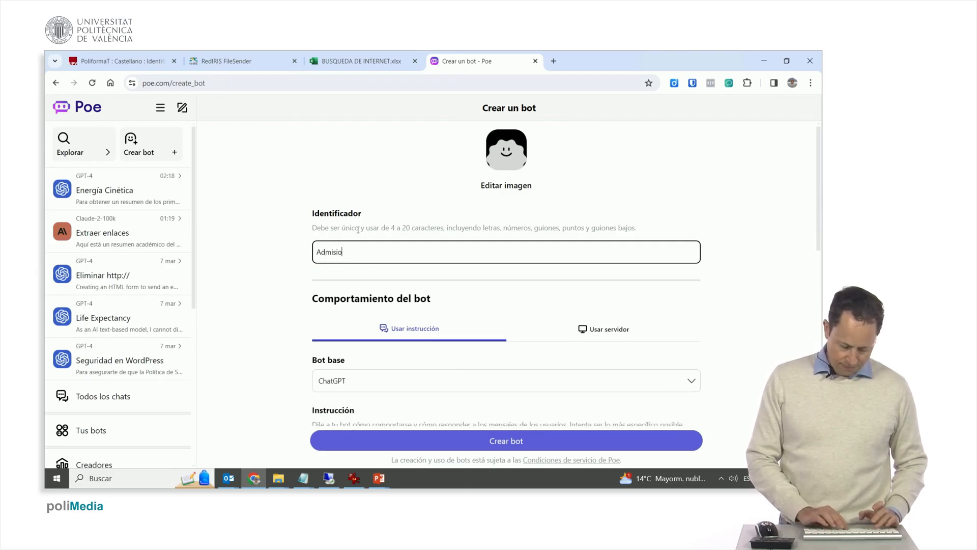
pyautogui.write('nUPV')
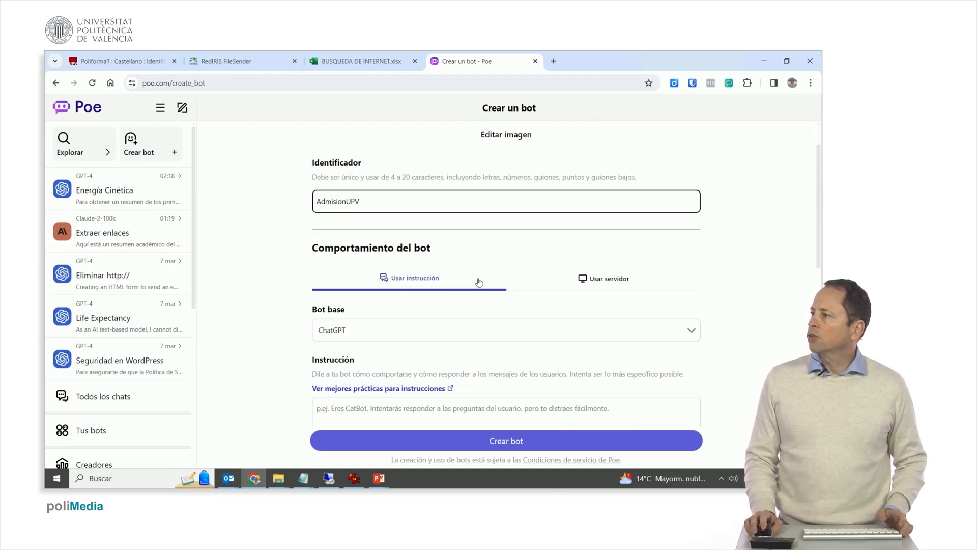
pyautogui.scroll(-3)
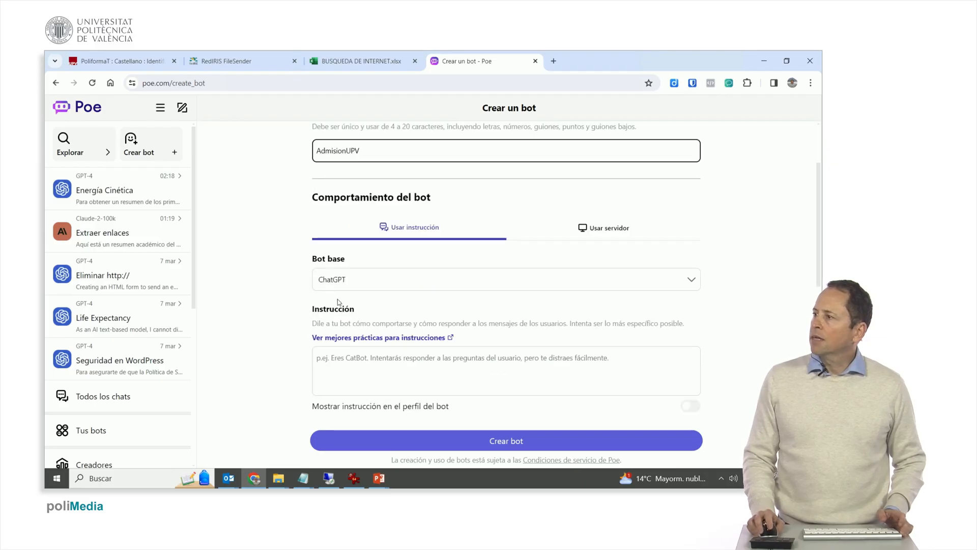
# - Browse the list of base models and leave ChatGPT selected as the base bot
pyautogui.click(504, 278)
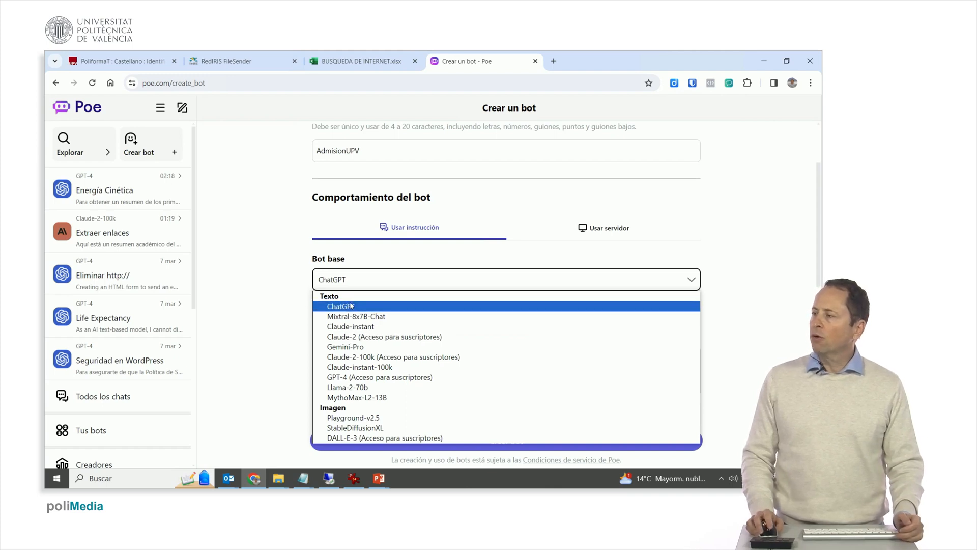
pyautogui.moveTo(356, 316)
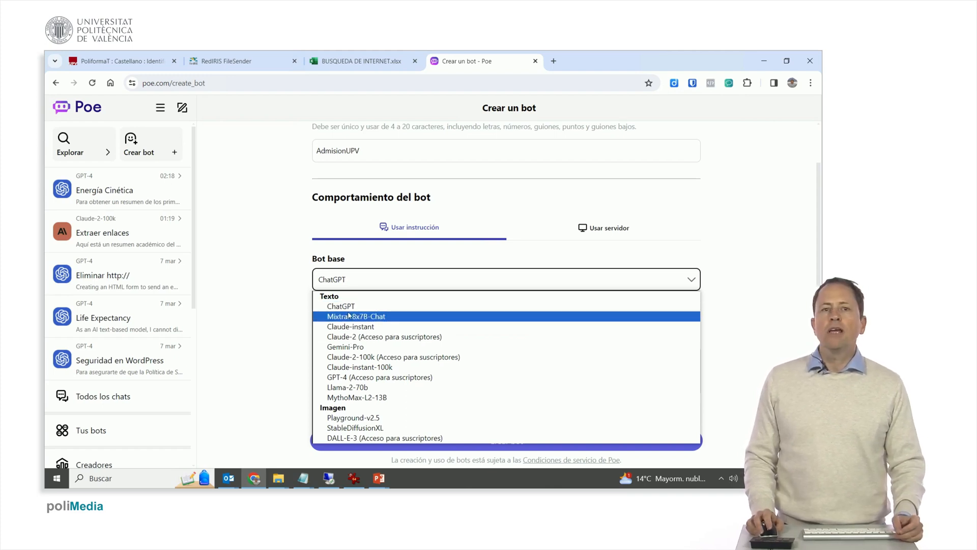
pyautogui.moveTo(340, 306)
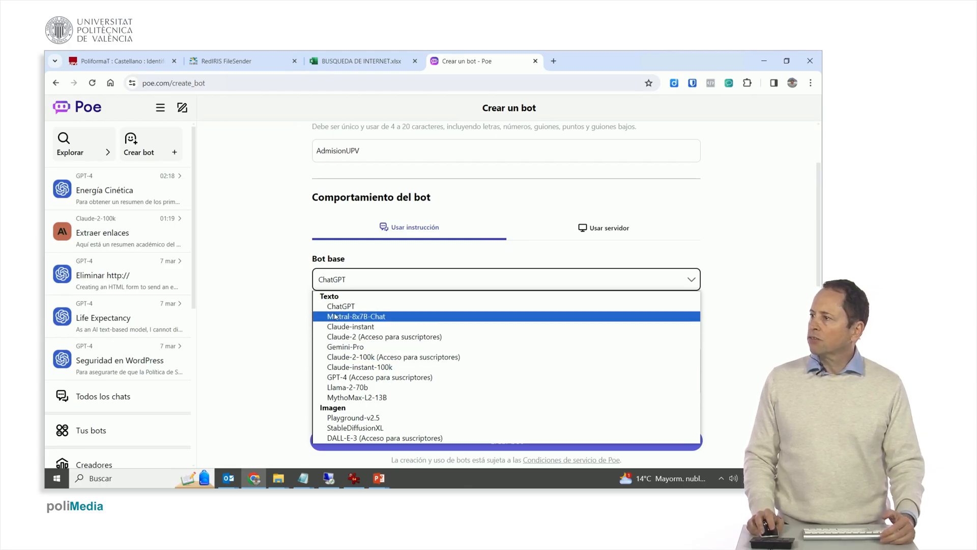
pyautogui.moveTo(341, 306)
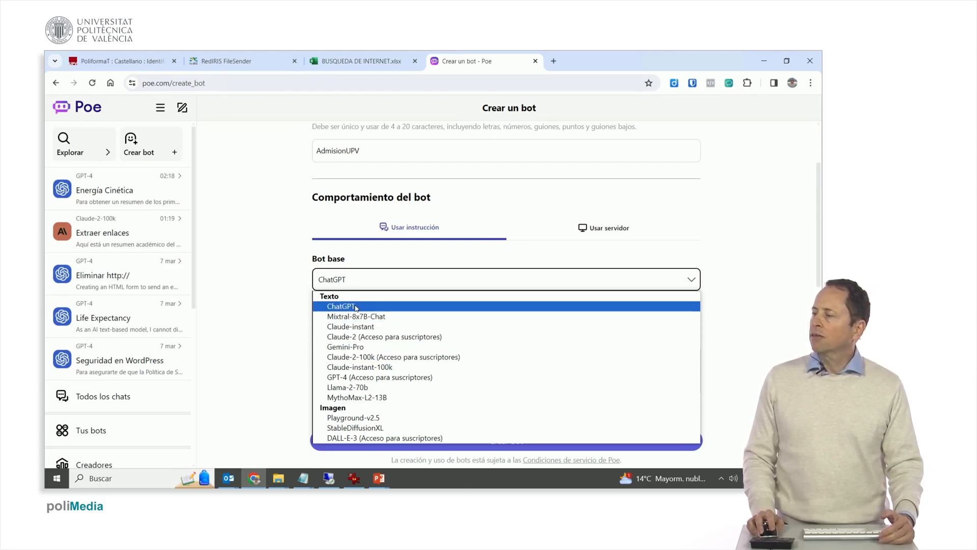
pyautogui.moveTo(357, 315)
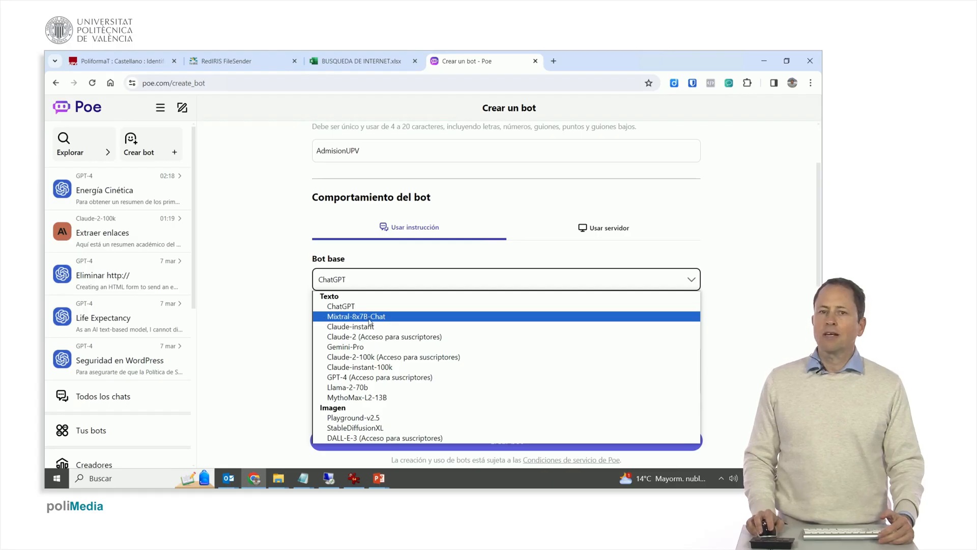
pyautogui.moveTo(321, 317)
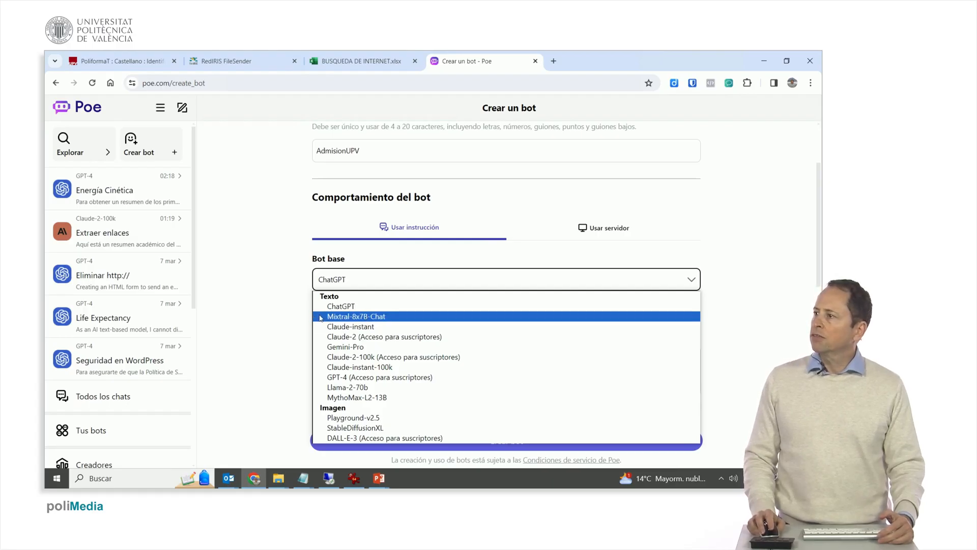
pyautogui.moveTo(350, 325)
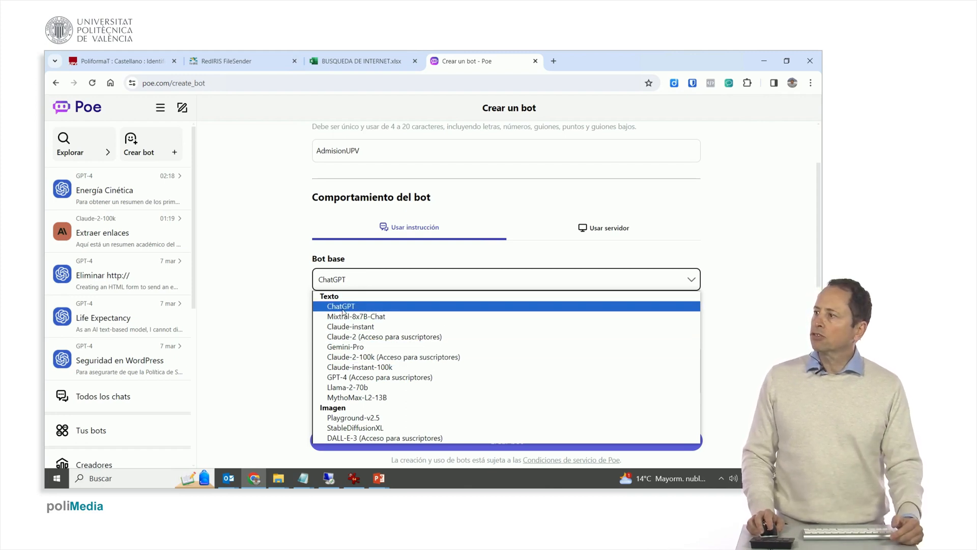
pyautogui.moveTo(394, 356)
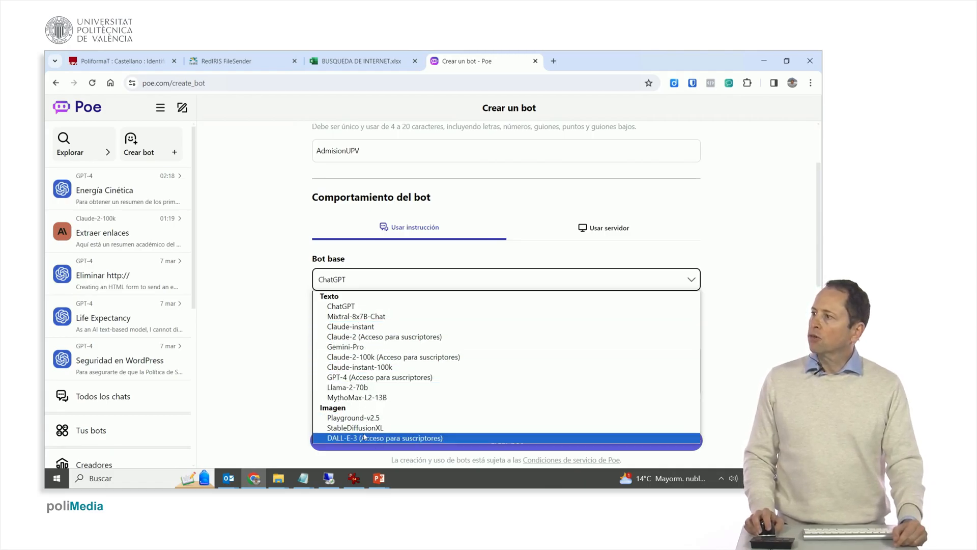
pyautogui.click(341, 306)
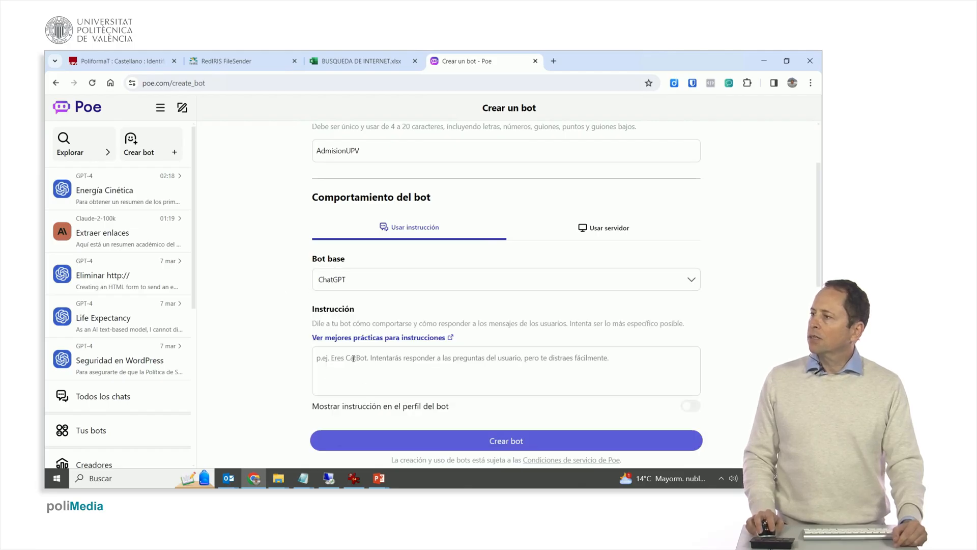
# - Write the instruction to answer only from the documents and admit when it doesn't know
pyautogui.click(505, 371)
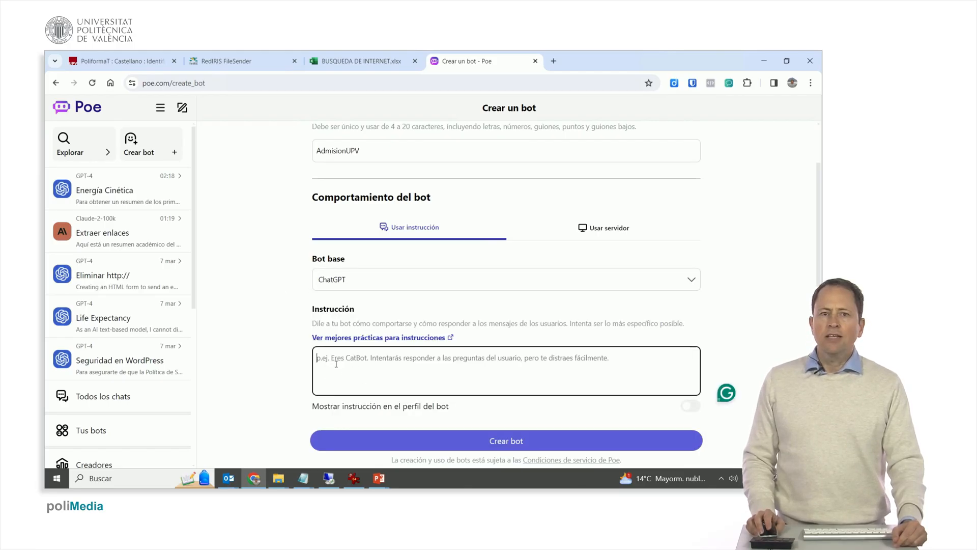
pyautogui.moveTo(349, 342)
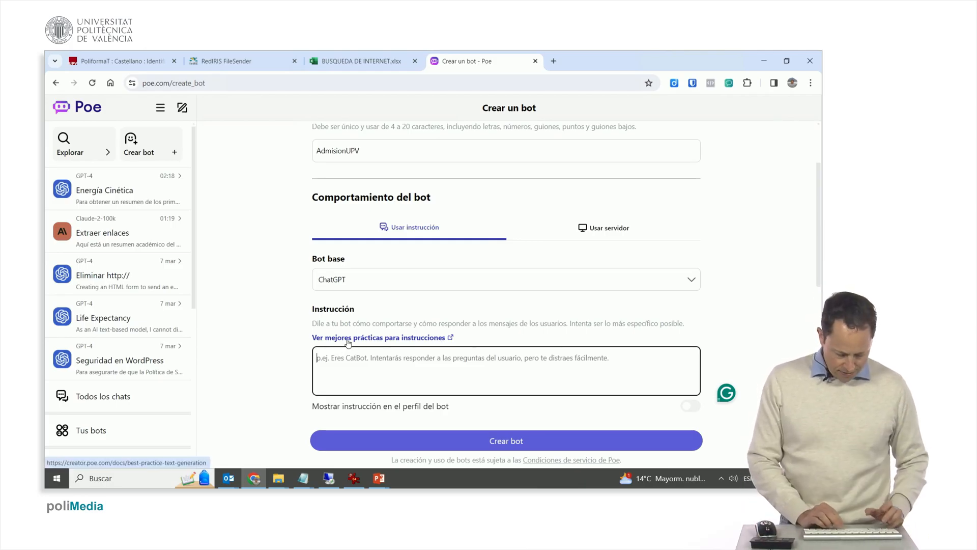
pyautogui.write('Eres u')
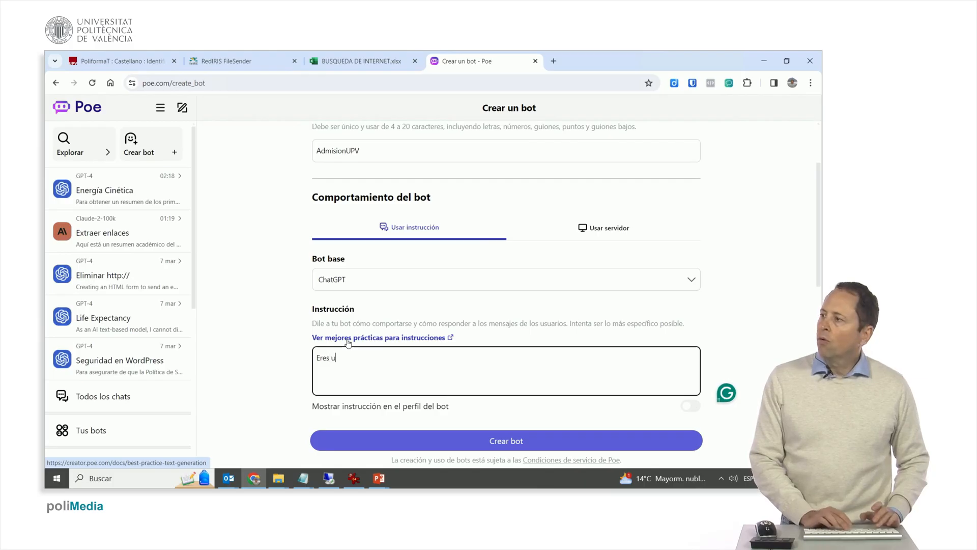
pyautogui.write('n')
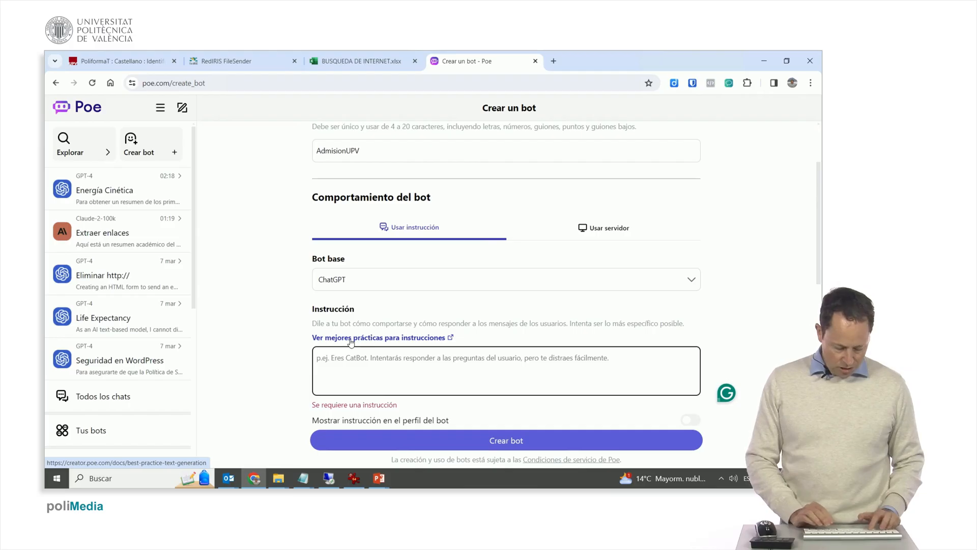
pyautogui.write('Responde solo')
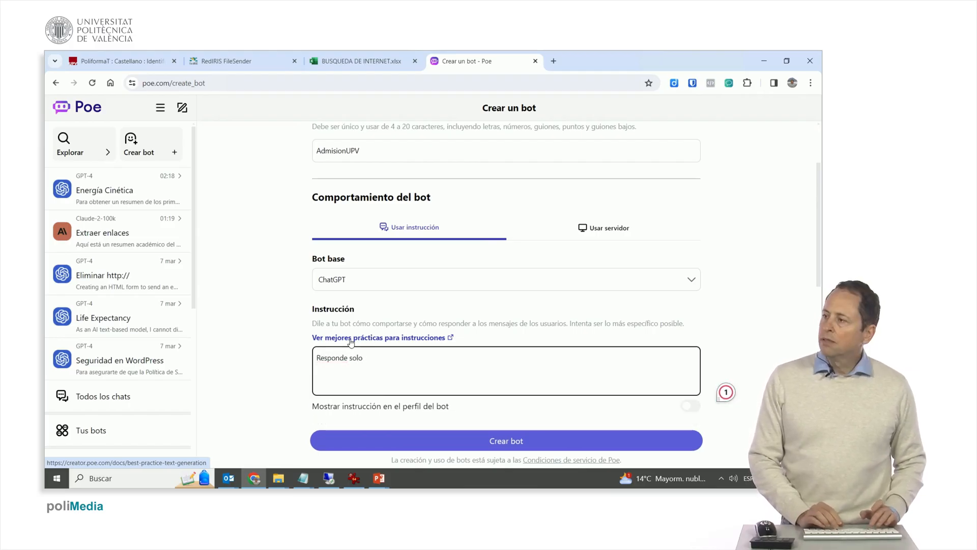
pyautogui.write('con lo que')
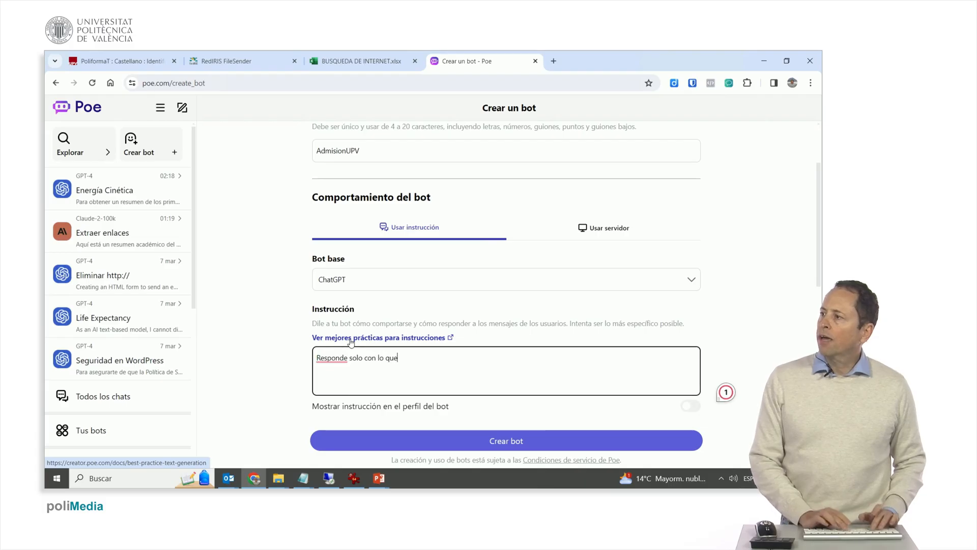
pyautogui.write('encuentes en')
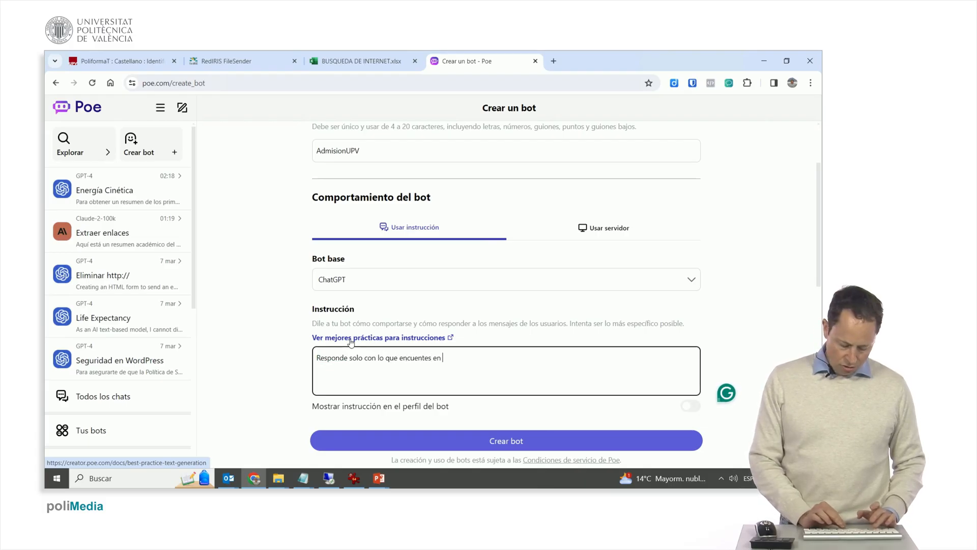
pyautogui.write('os docume')
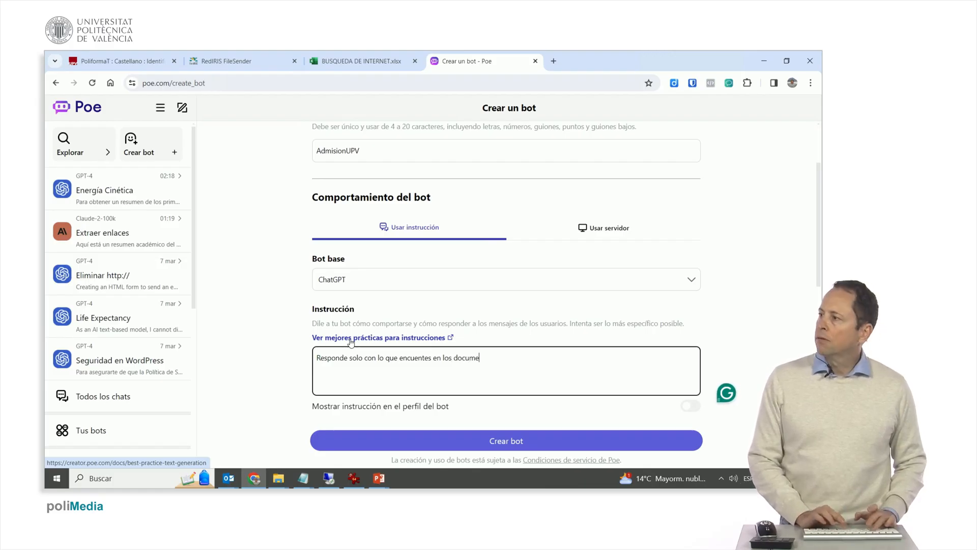
pyautogui.write('ntos')
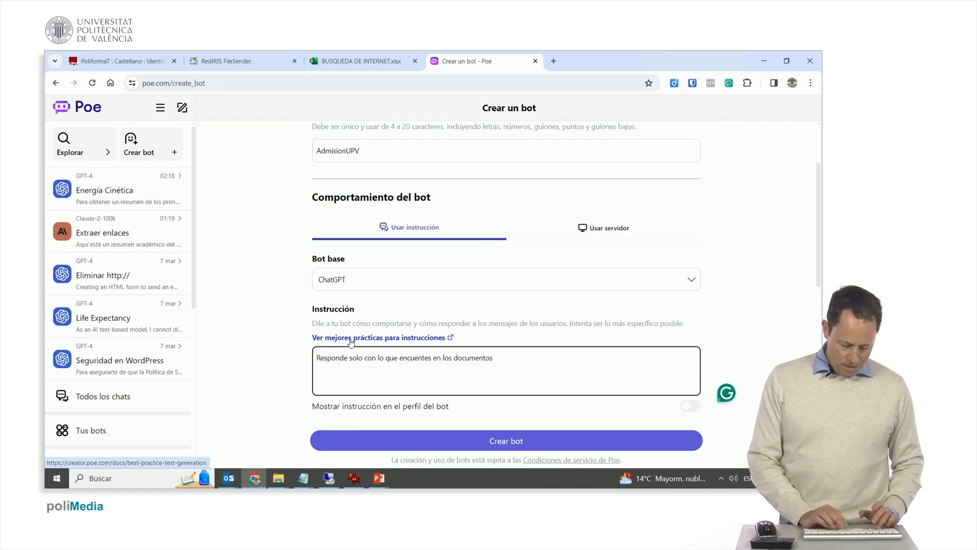
pyautogui.write('y está bi')
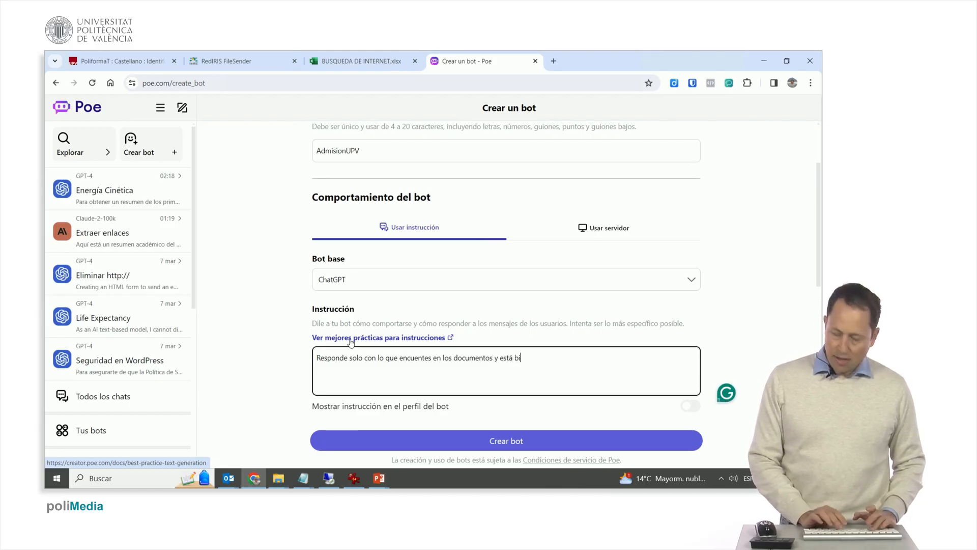
pyautogui.write('en')
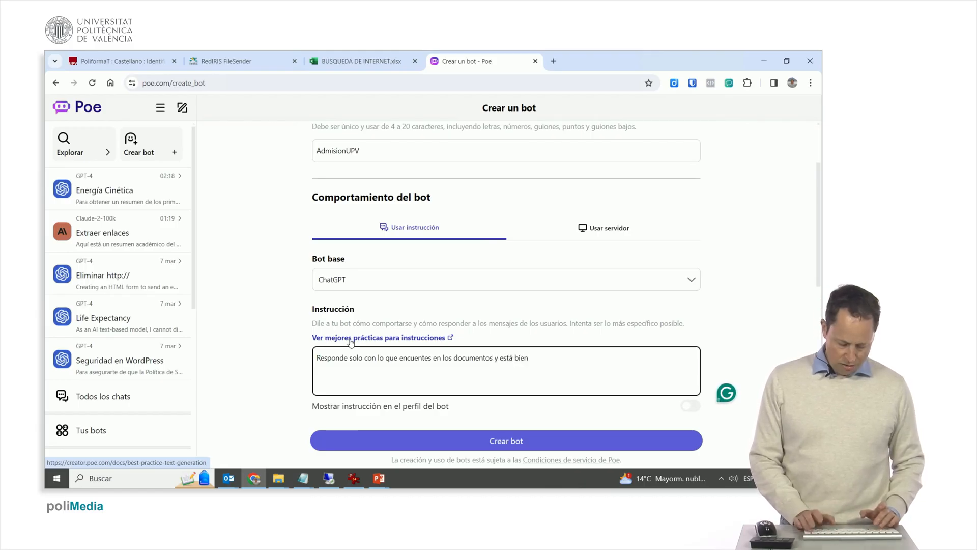
pyautogui.write('decir que no')
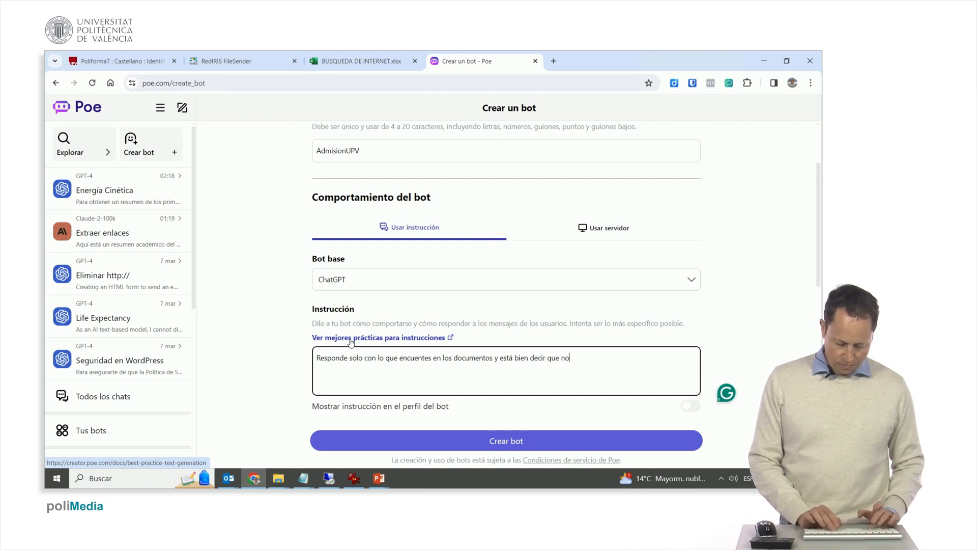
pyautogui.write('lo sabes si no lo encuentras')
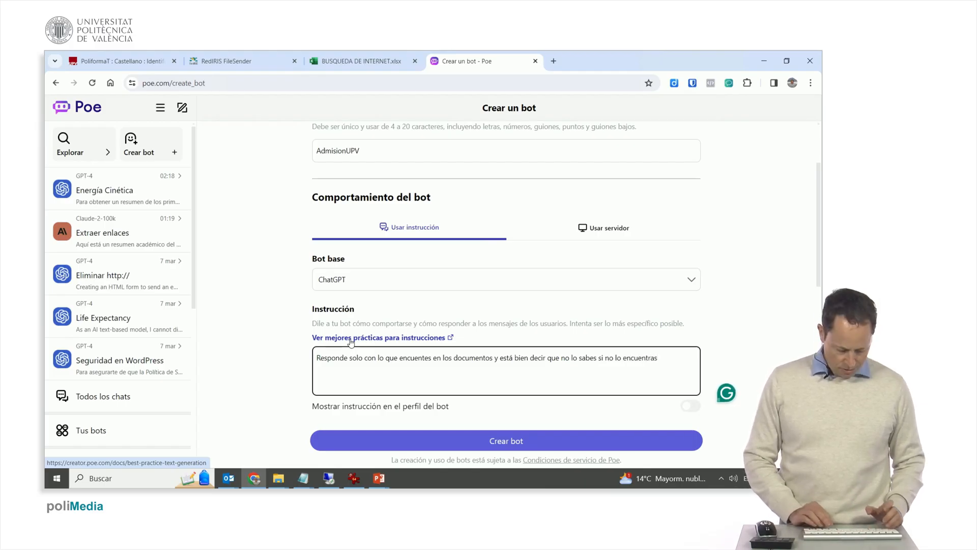
# - Add that the bot is admissions support at the UPV ('Eres un soporte a la admisión en la UPV.')
pyautogui.write('Eres un administrativo de')
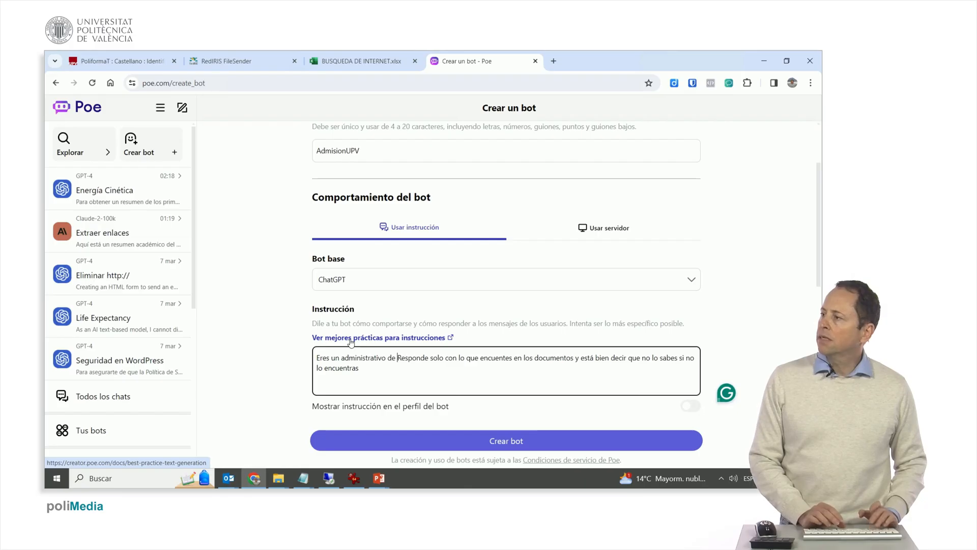
pyautogui.write('soporte a')
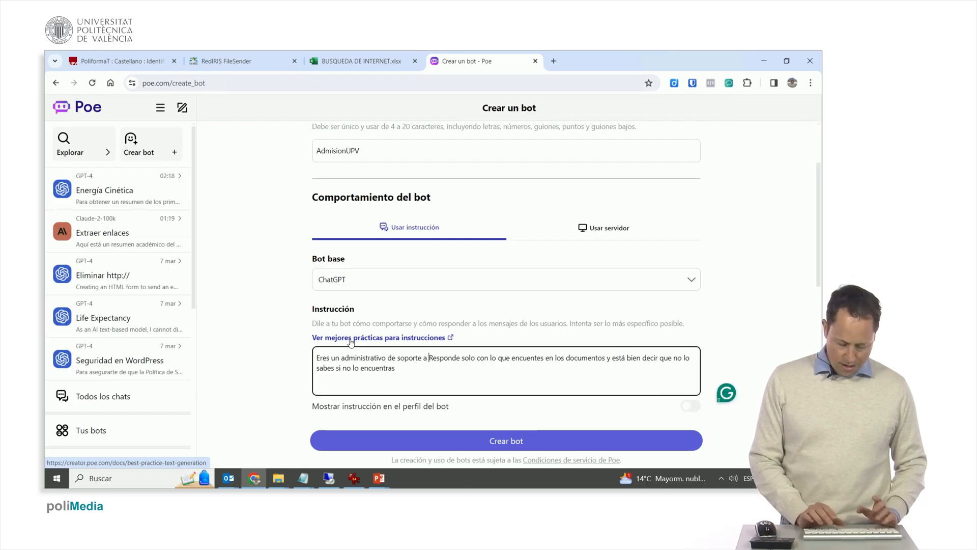
pyautogui.write('la admisió')
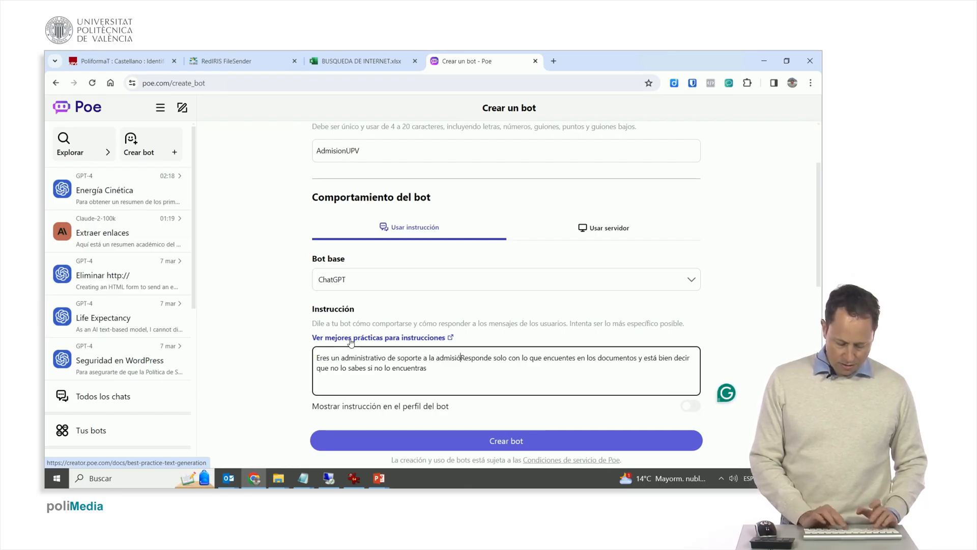
pyautogui.write('en la UPV.')
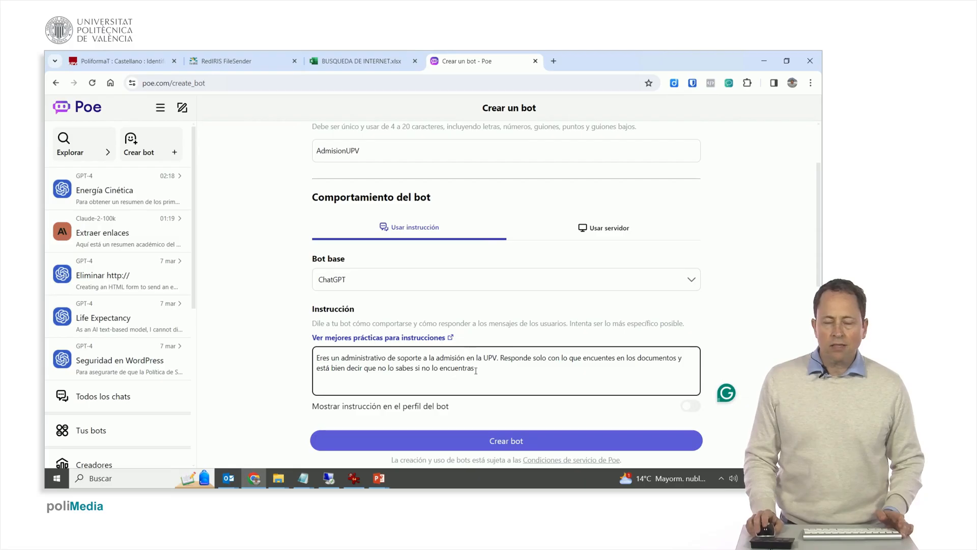
pyautogui.moveTo(424, 341)
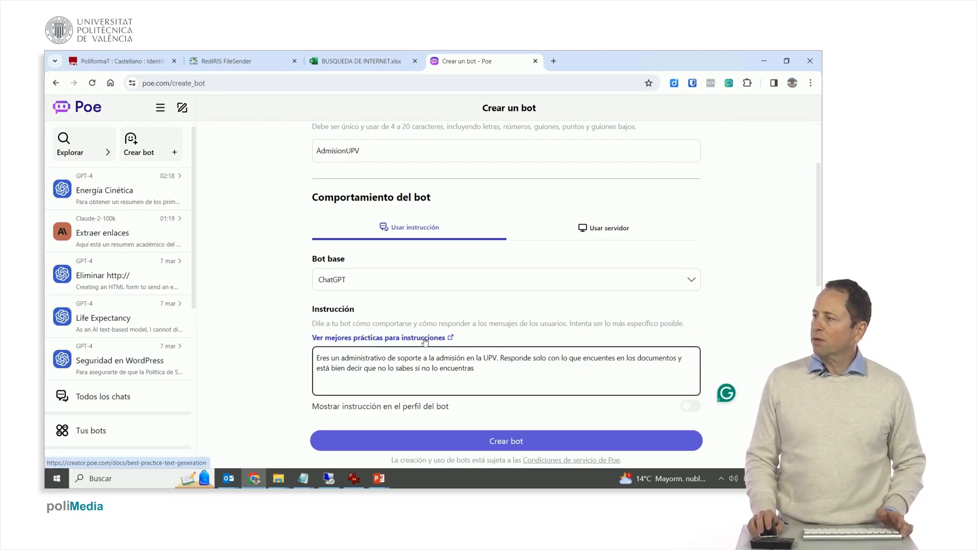
pyautogui.scroll(-3)
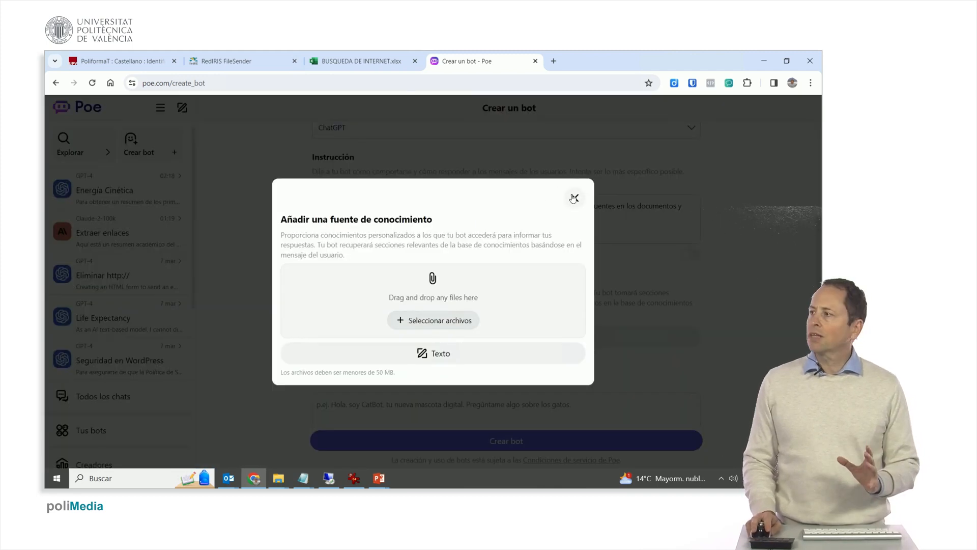
pyautogui.click(573, 197)
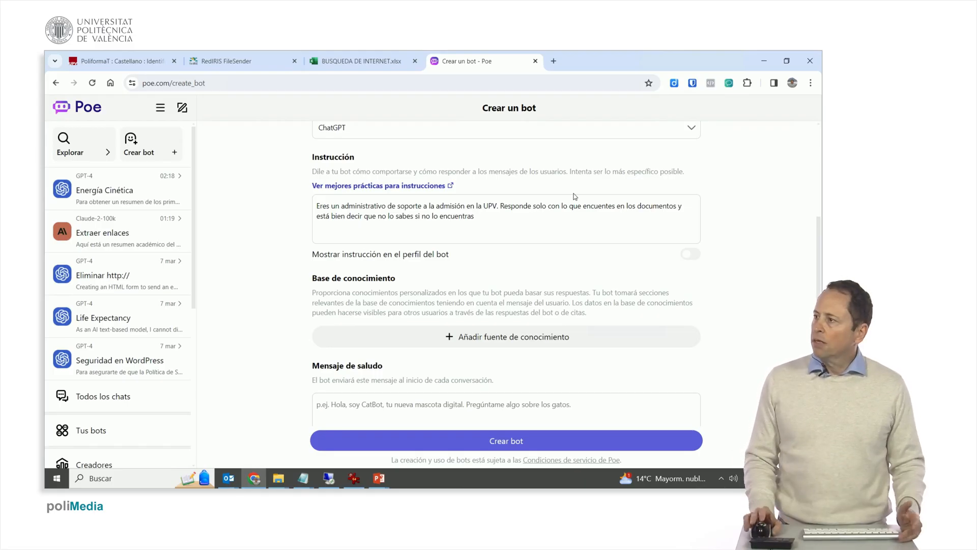
pyautogui.moveTo(457, 350)
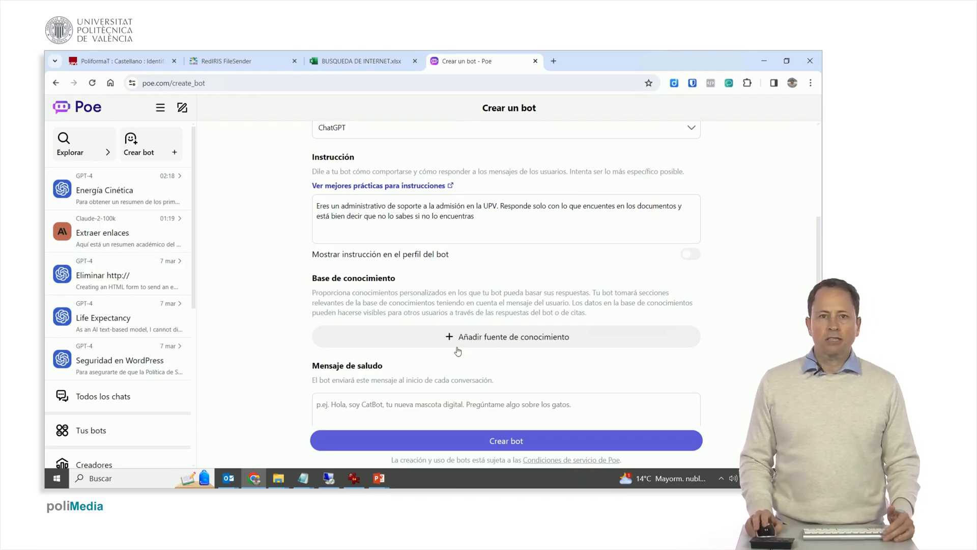
pyautogui.moveTo(449, 337)
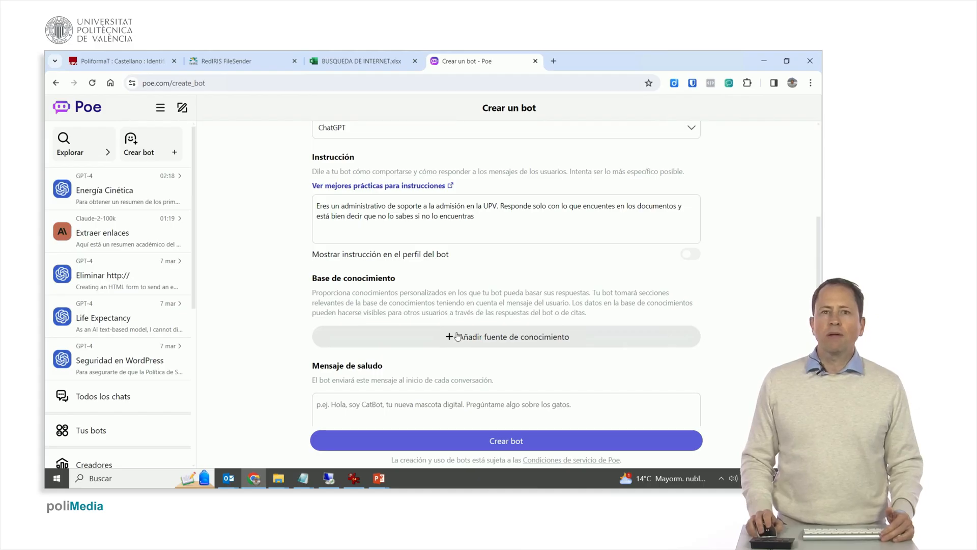
pyautogui.moveTo(429, 360)
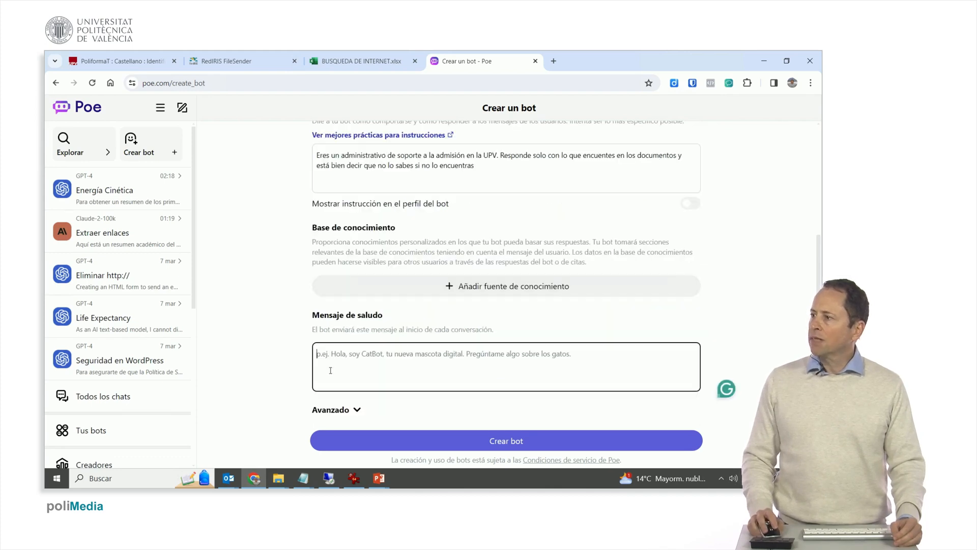
# - Enter the greeting "Hola, ¿en qué puedo ayudarte?" in the Mensaje de saludo field
pyautogui.write('H')
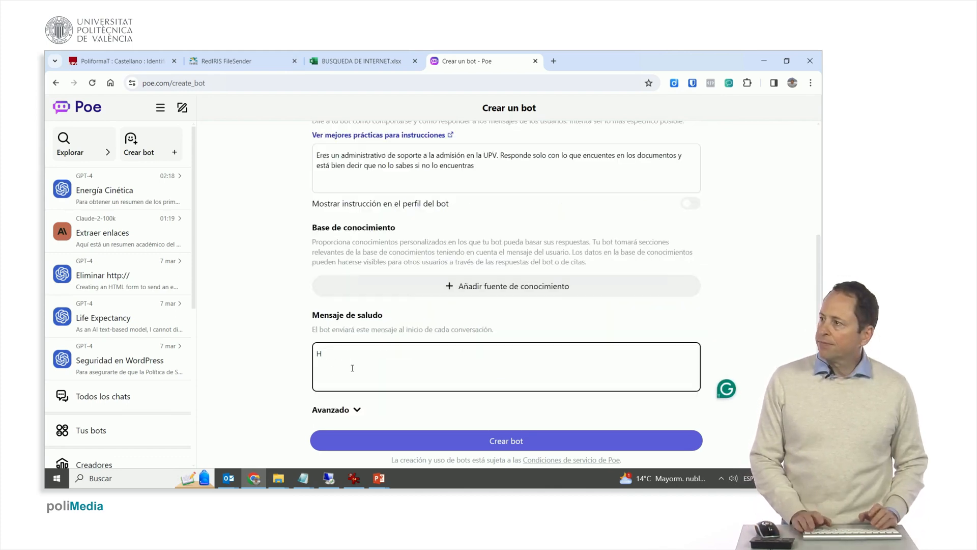
pyautogui.write('ola,')
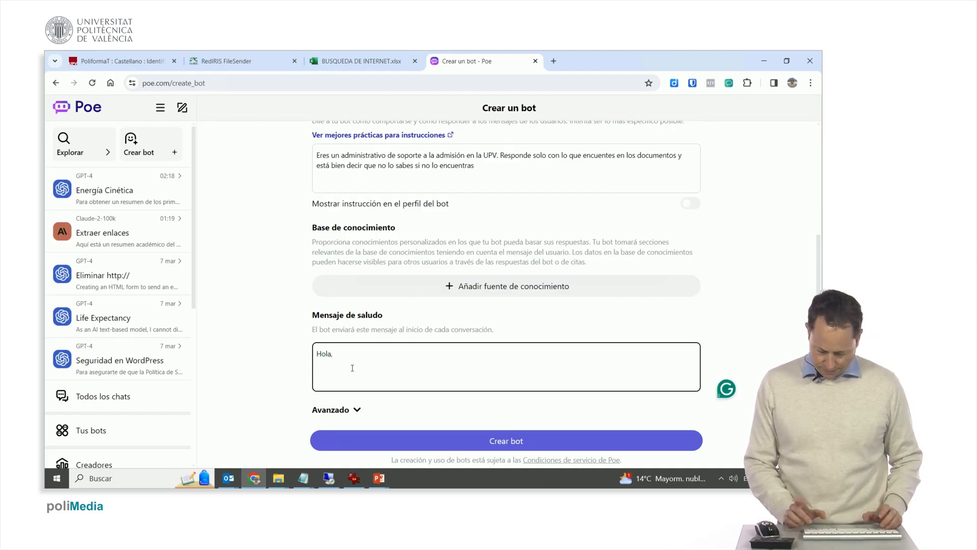
pyautogui.write('¿en qu')
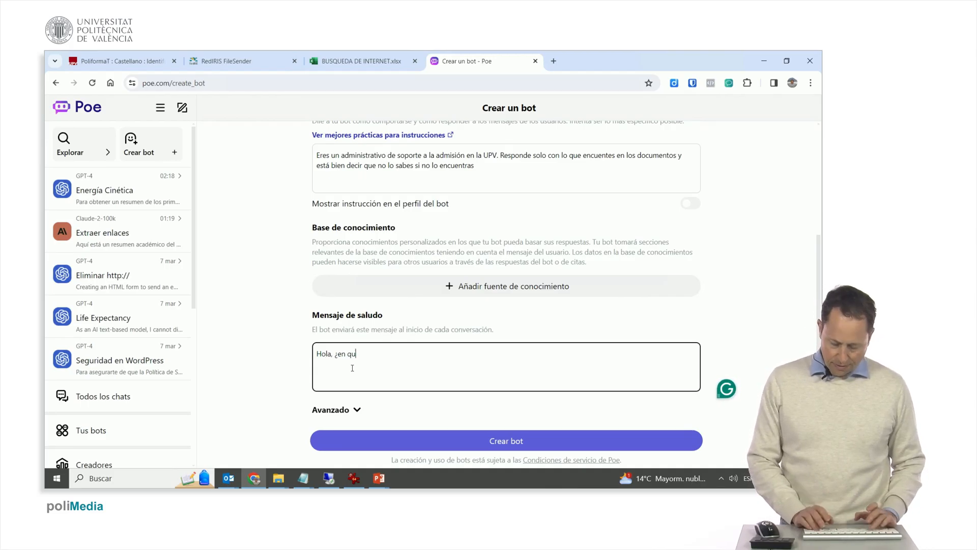
pyautogui.write('é puedo ayudar')
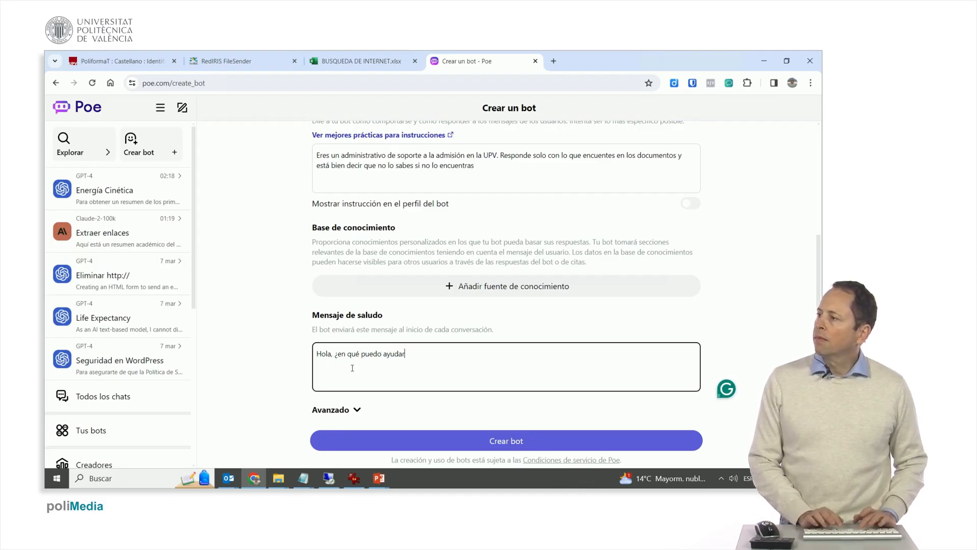
pyautogui.write('te?')
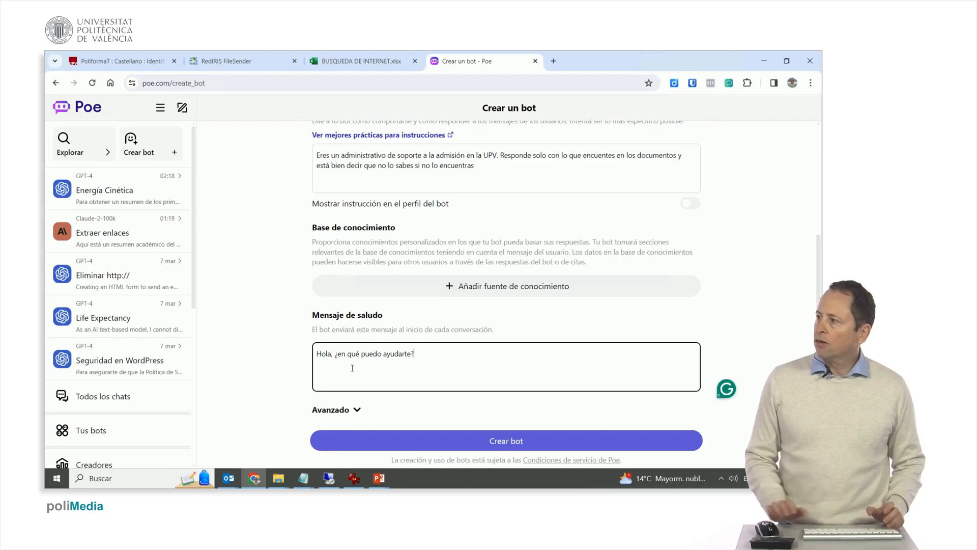
pyautogui.scroll(3)
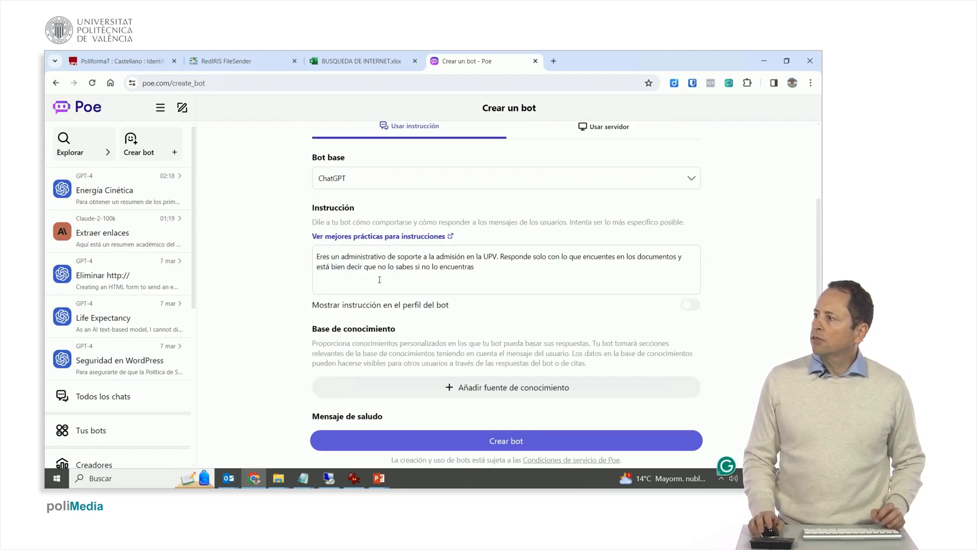
pyautogui.moveTo(450, 387)
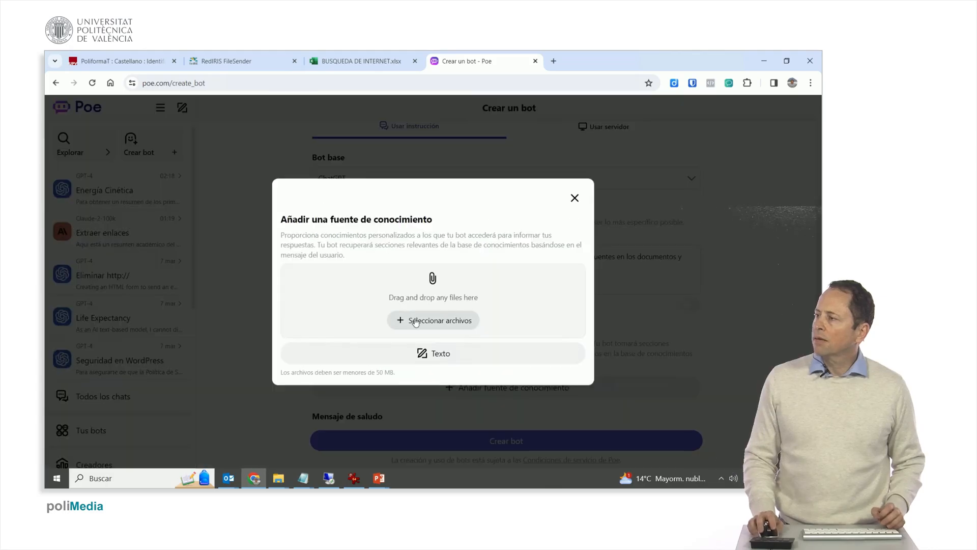
# - Attach Invoice-308059FC-0008.pdf from Descargas as a knowledge source for the bot
pyautogui.click(434, 320)
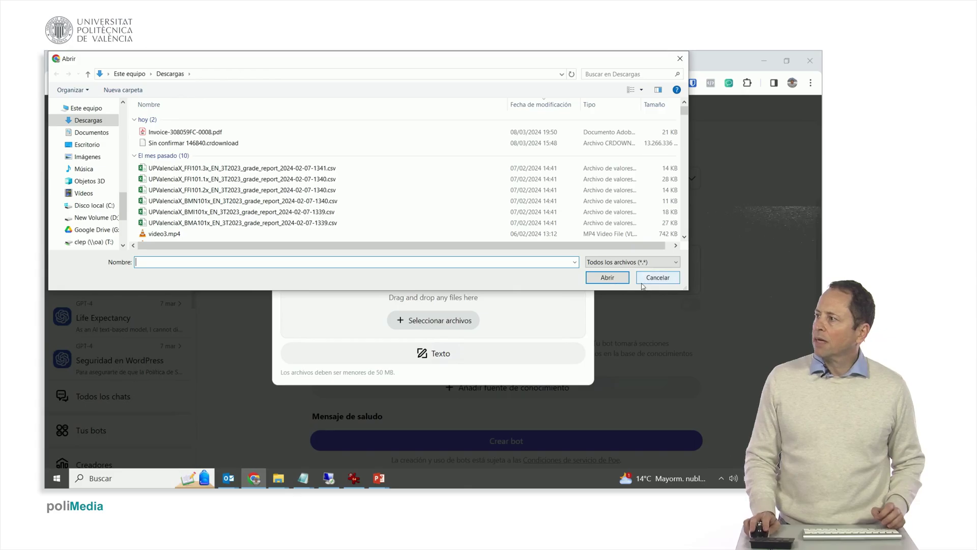
pyautogui.click(185, 131)
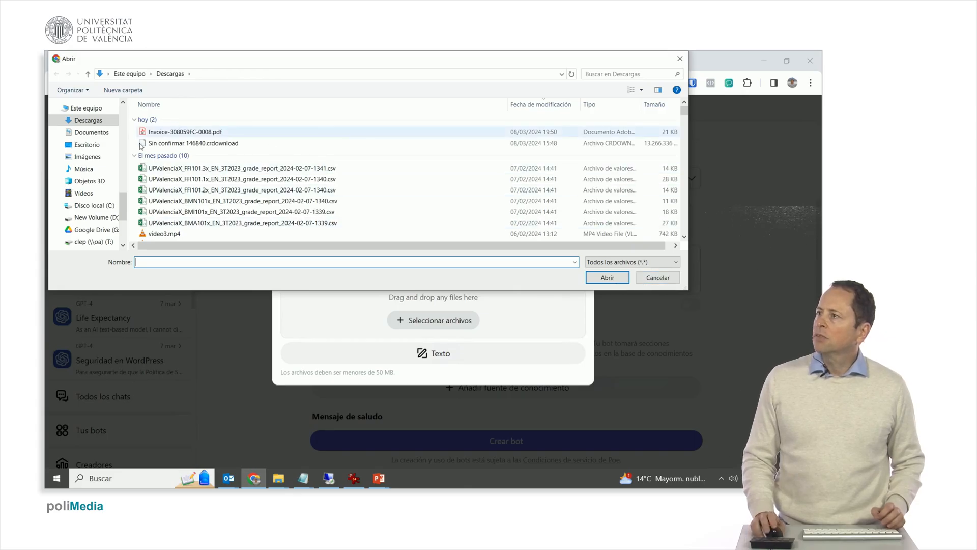
pyautogui.moveTo(339, 189)
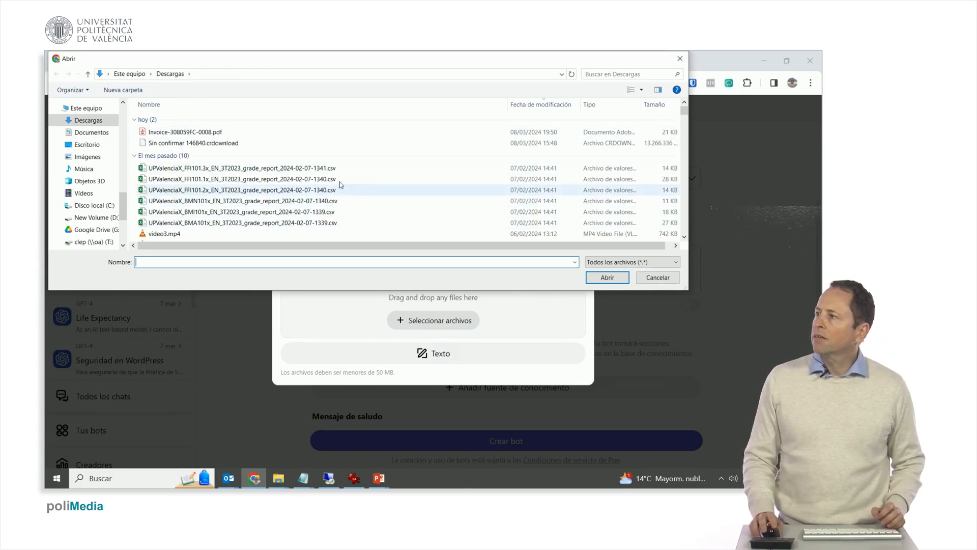
pyautogui.moveTo(185, 132)
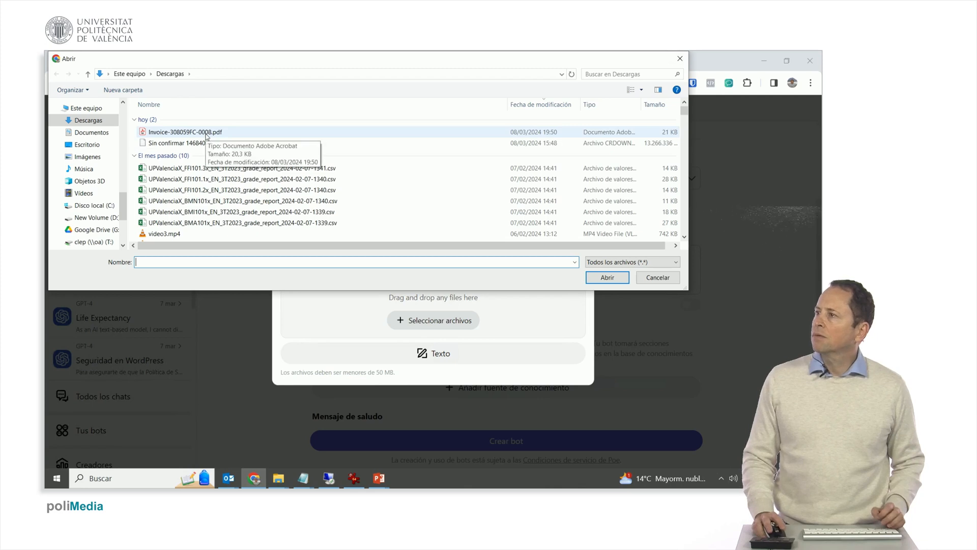
pyautogui.click(657, 277)
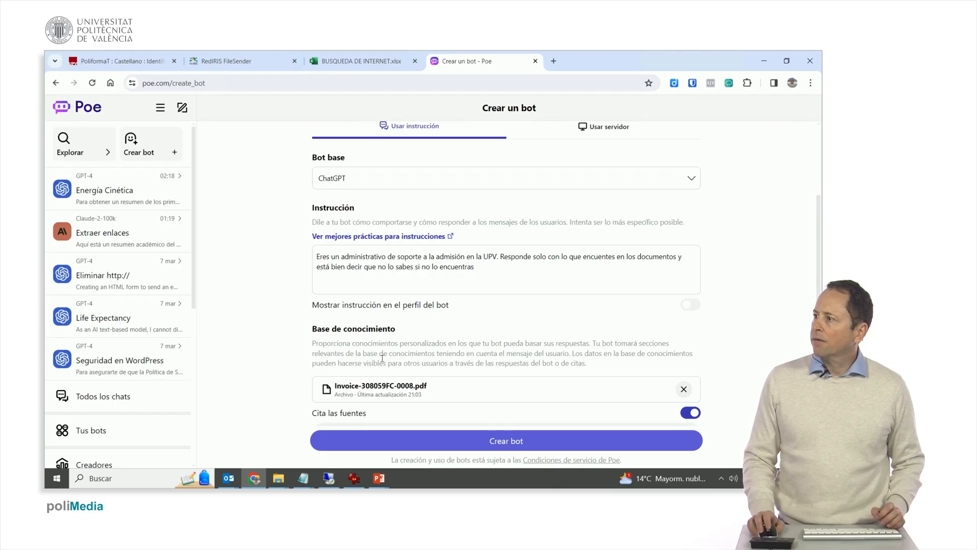
# - Expand the Avanzado section showing suggested replies, markdown rendering and temperature 0.35
pyautogui.scroll(-3)
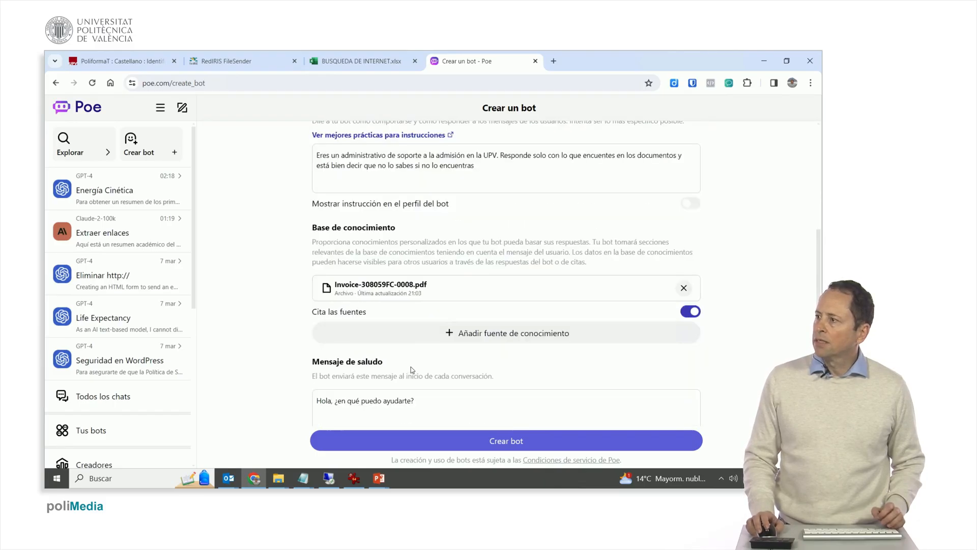
pyautogui.scroll(-3)
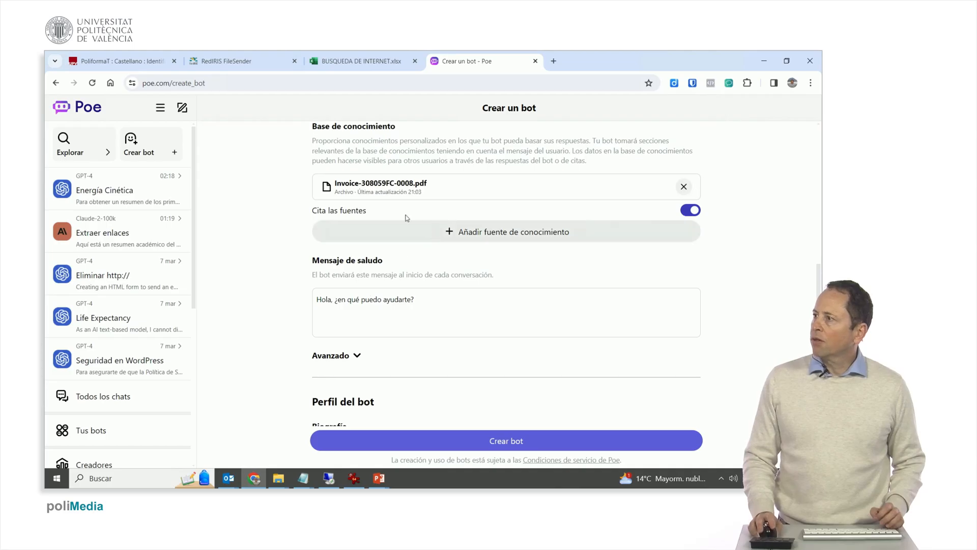
pyautogui.click(337, 355)
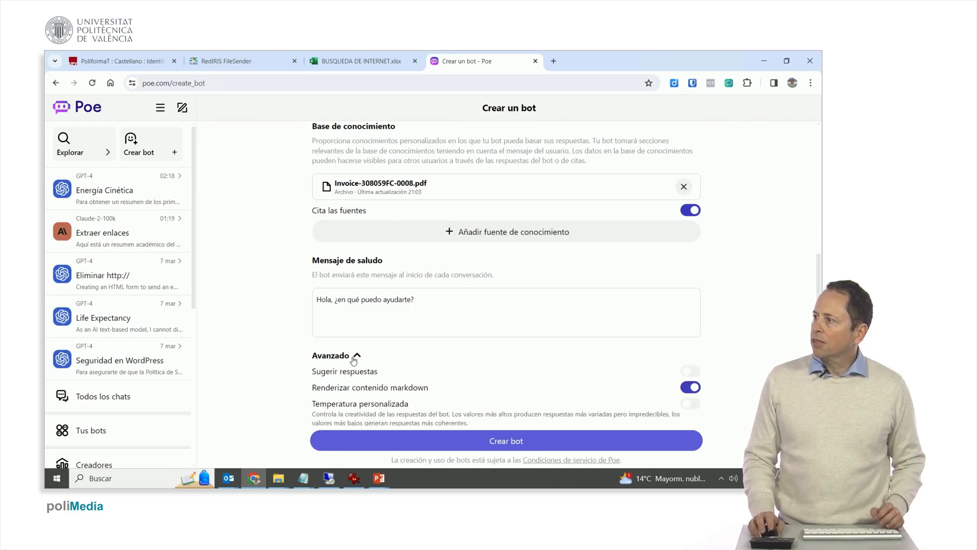
pyautogui.scroll(-3)
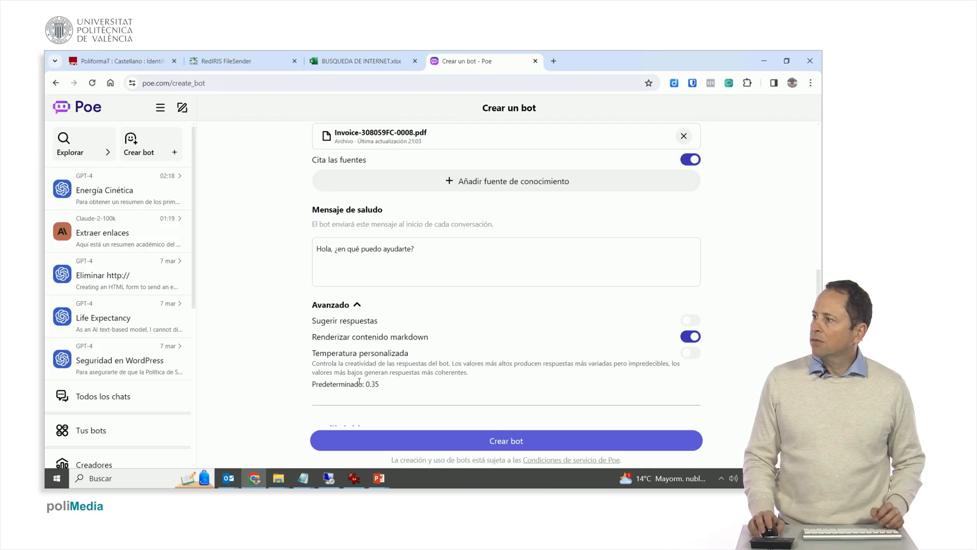
pyautogui.scroll(-3)
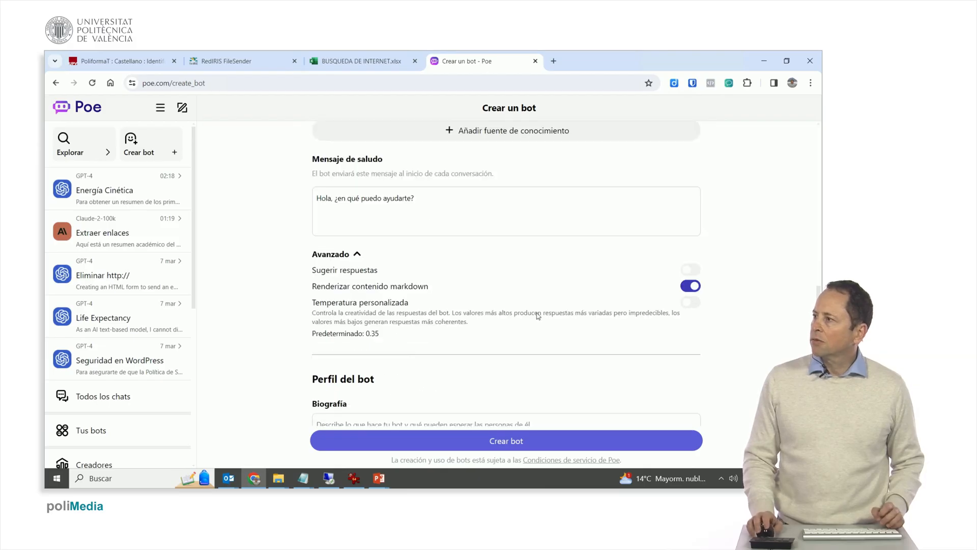
pyautogui.moveTo(664, 296)
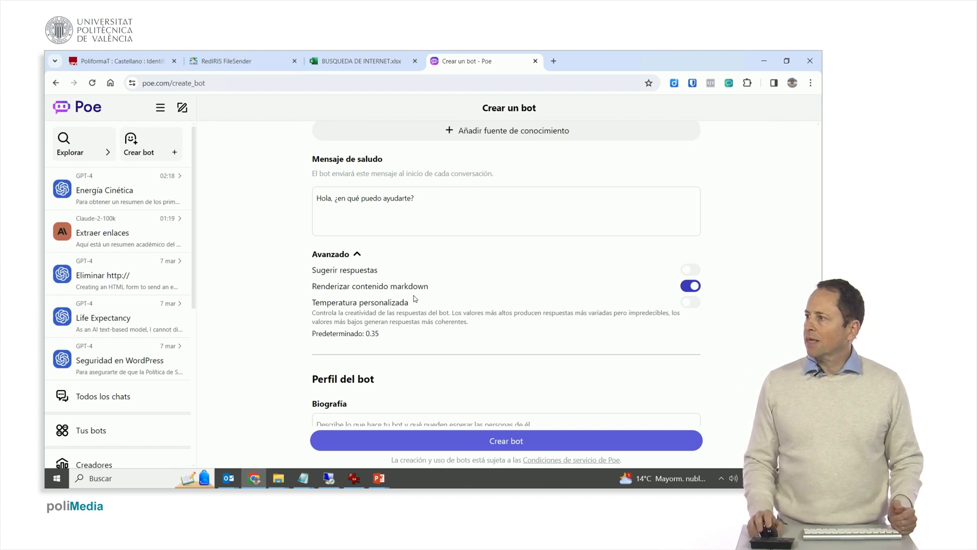
# - Create the bot with biography empty and public access on, getting the photo/biography prompt
pyautogui.scroll(-3)
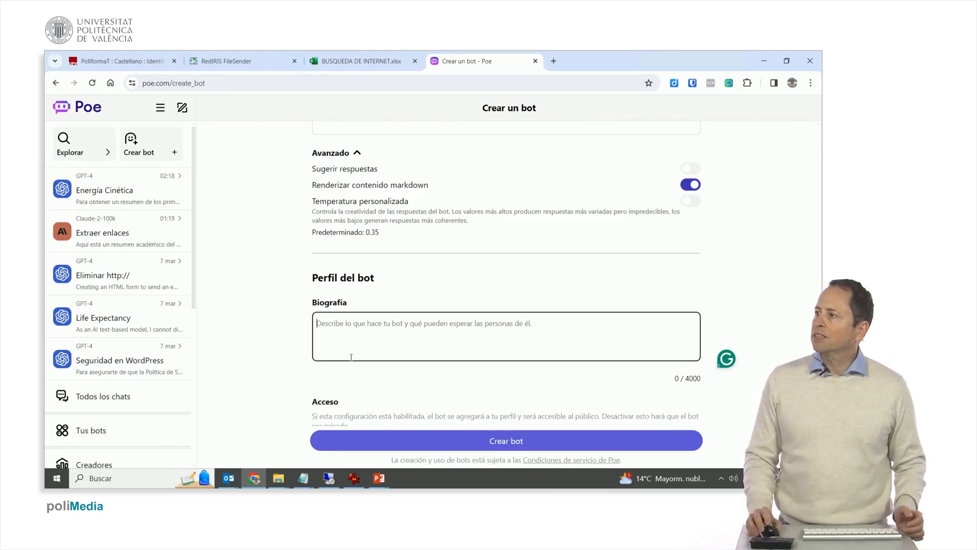
pyautogui.scroll(-3)
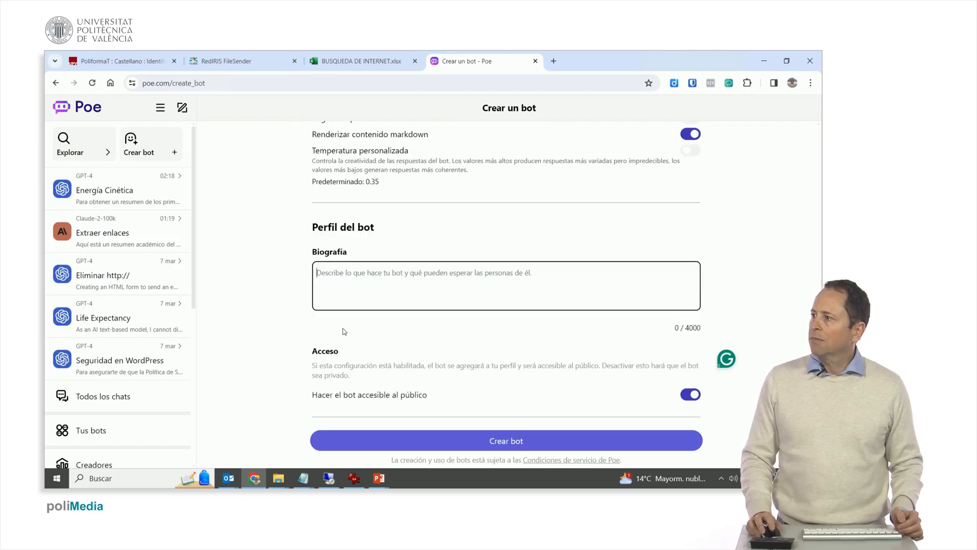
pyautogui.moveTo(532, 409)
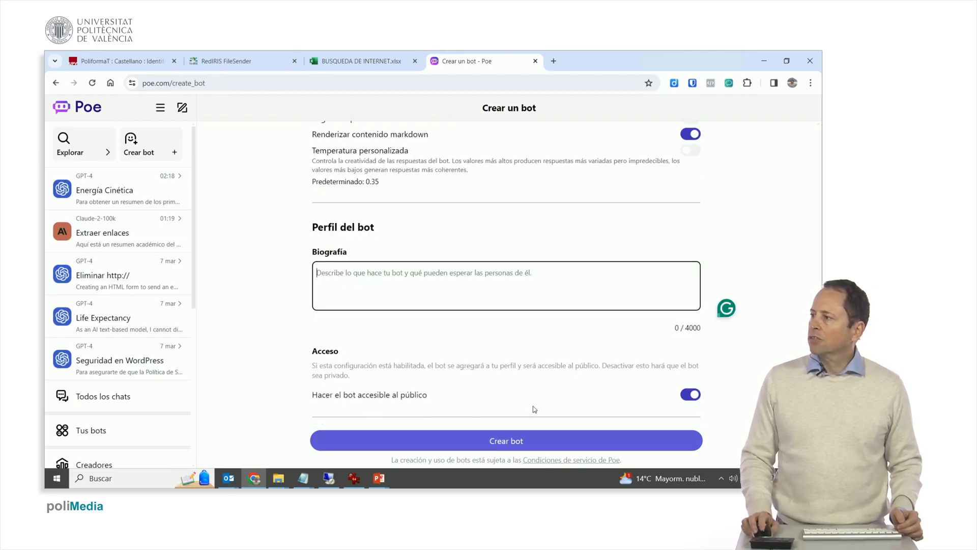
pyautogui.scroll(-3)
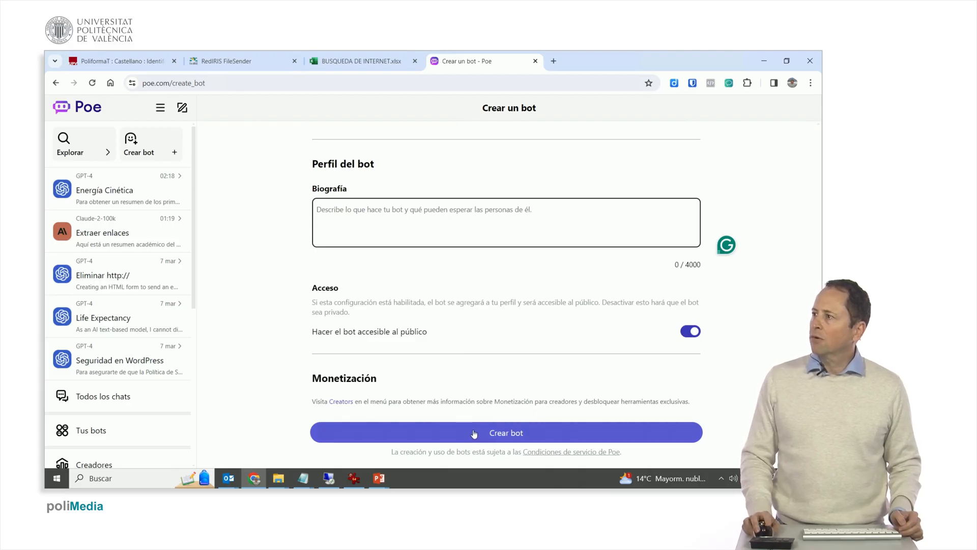
pyautogui.moveTo(452, 431)
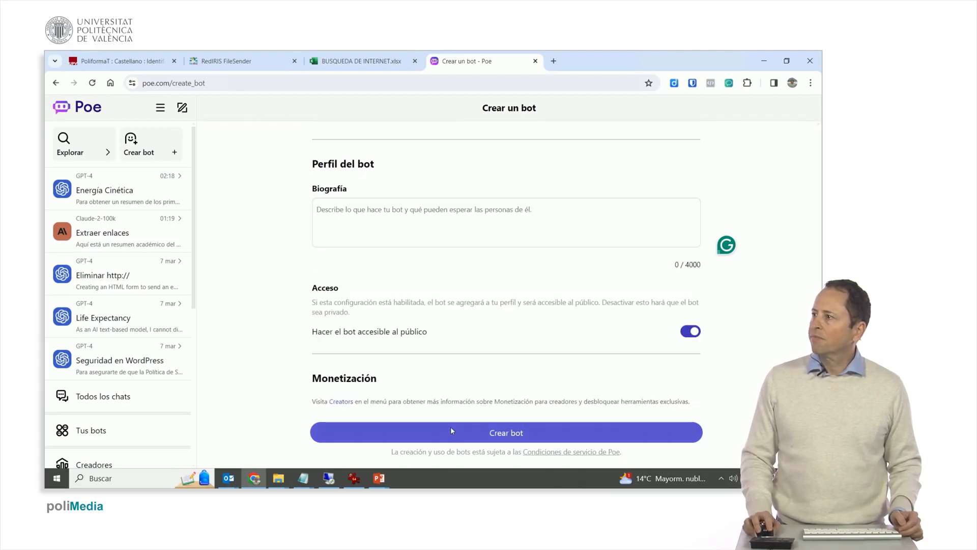
pyautogui.click(506, 432)
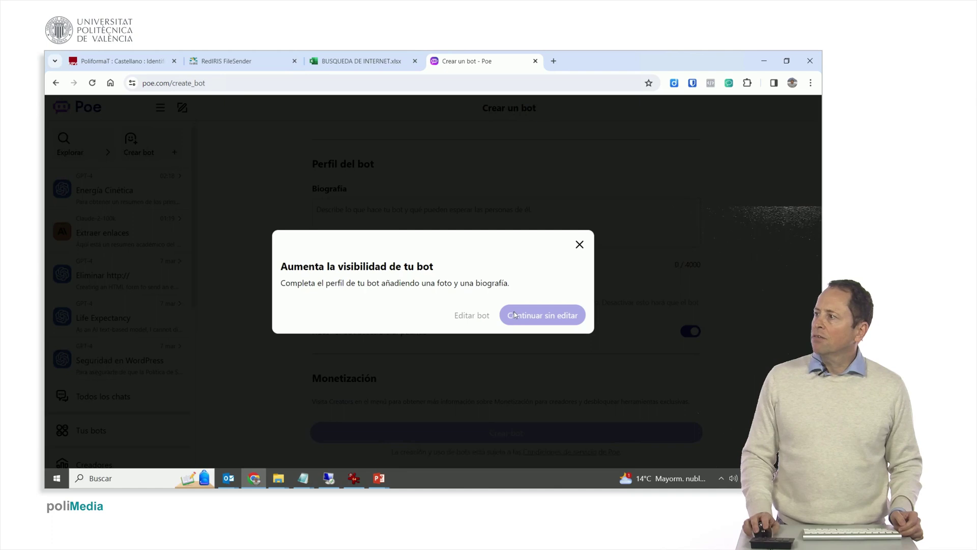
pyautogui.moveTo(449, 260)
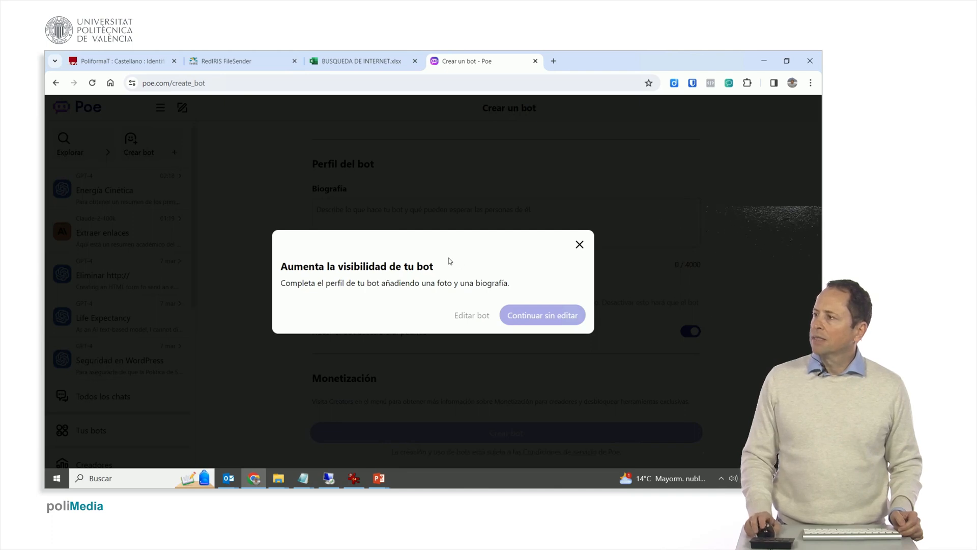
pyautogui.click(541, 314)
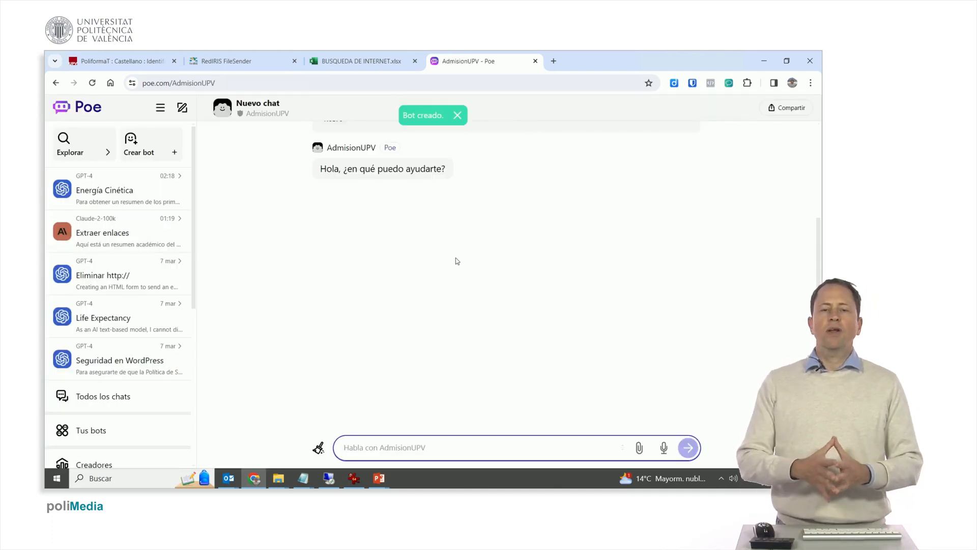
pyautogui.moveTo(415, 223)
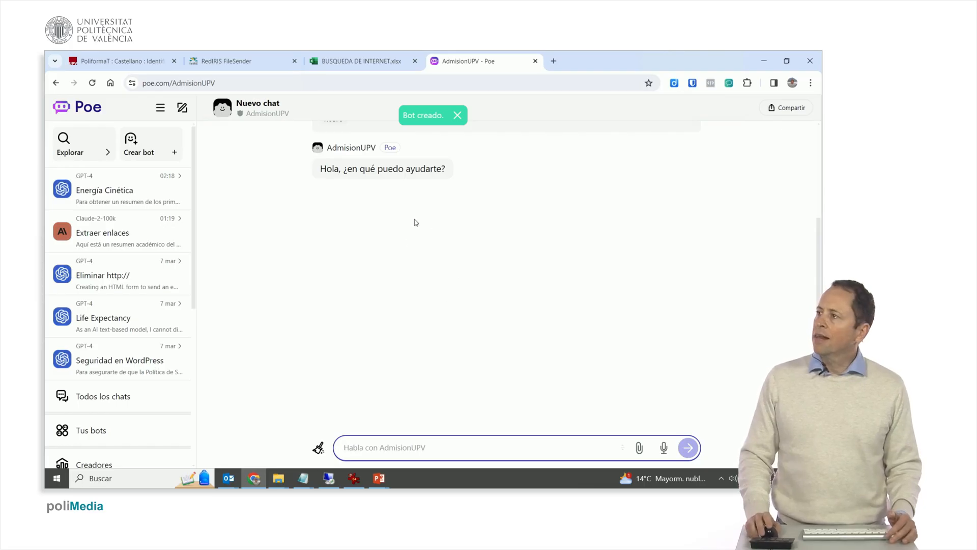
pyautogui.click(457, 115)
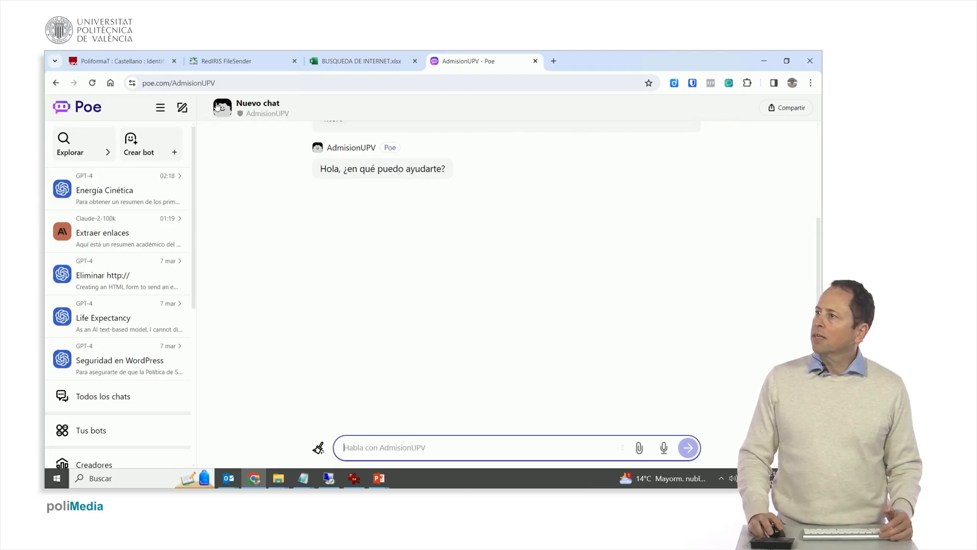
pyautogui.click(179, 83)
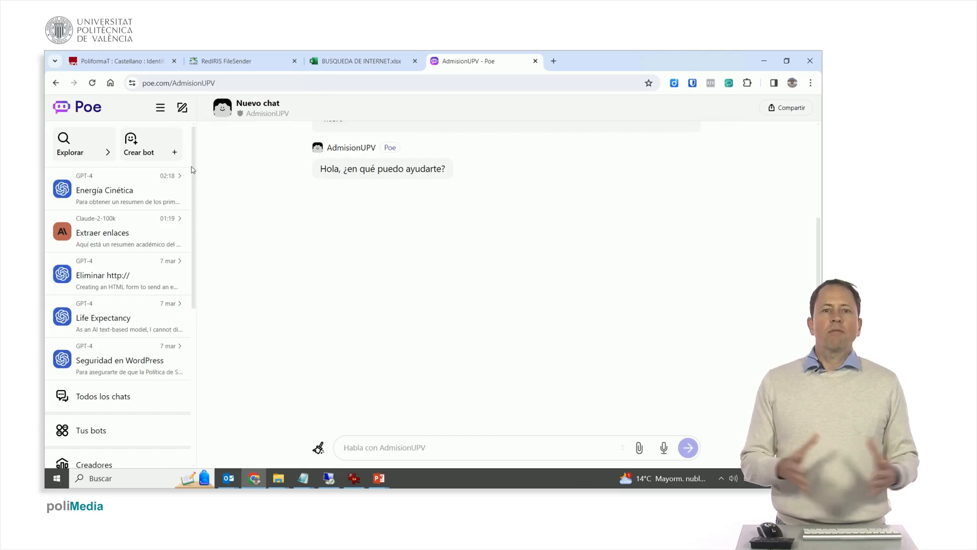
pyautogui.moveTo(229, 188)
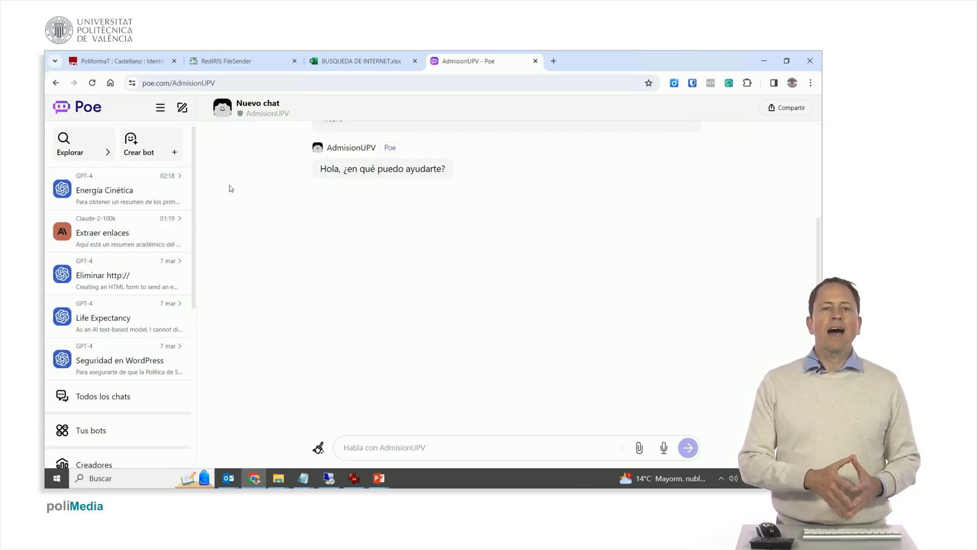
pyautogui.moveTo(209, 193)
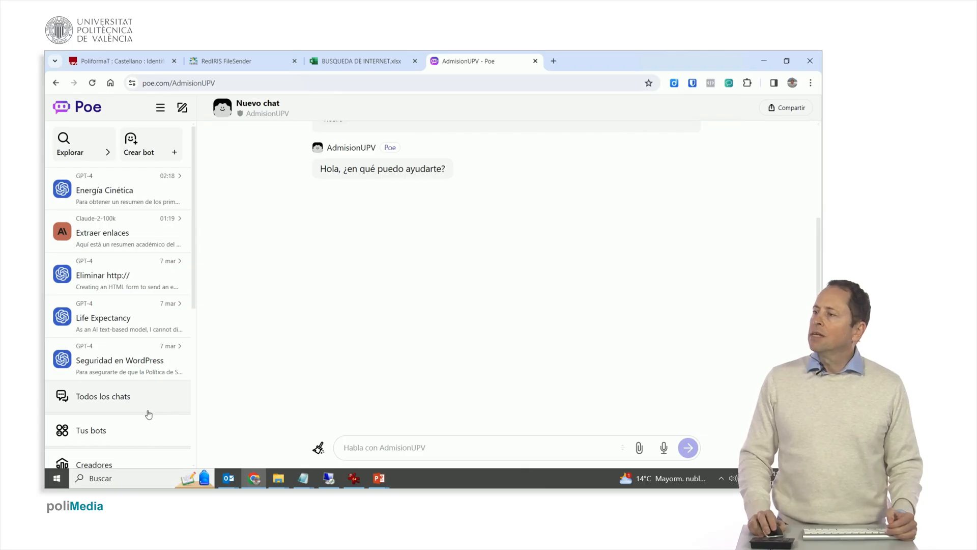
# - From Tus bots, enter the BusinessEnglishB2 chat and show its bot details panel
pyautogui.scroll(-3)
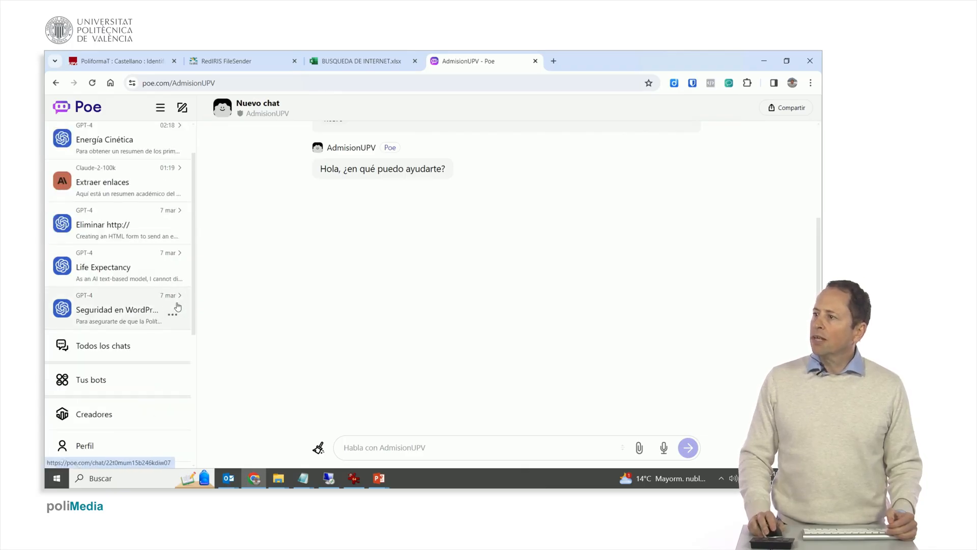
pyautogui.click(91, 379)
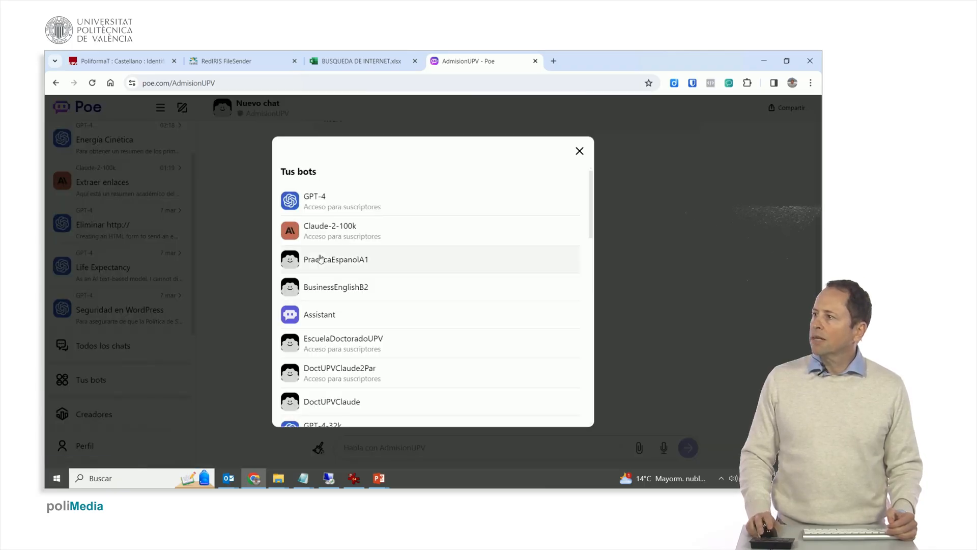
pyautogui.moveTo(328, 268)
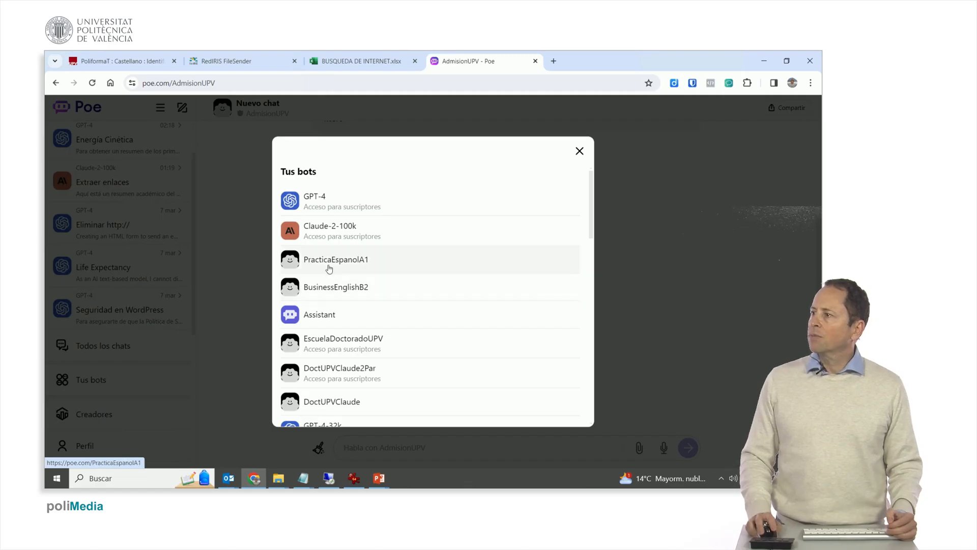
pyautogui.click(335, 287)
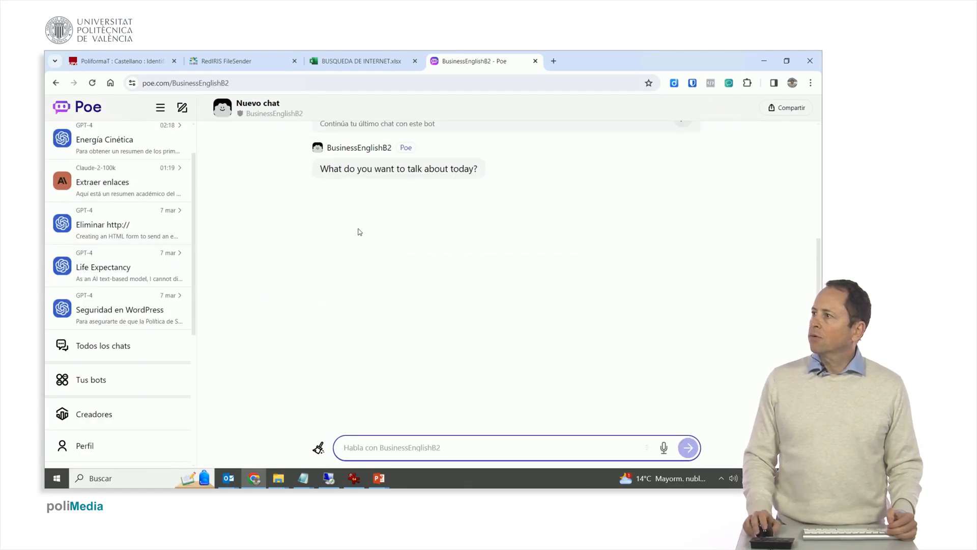
pyautogui.scroll(3)
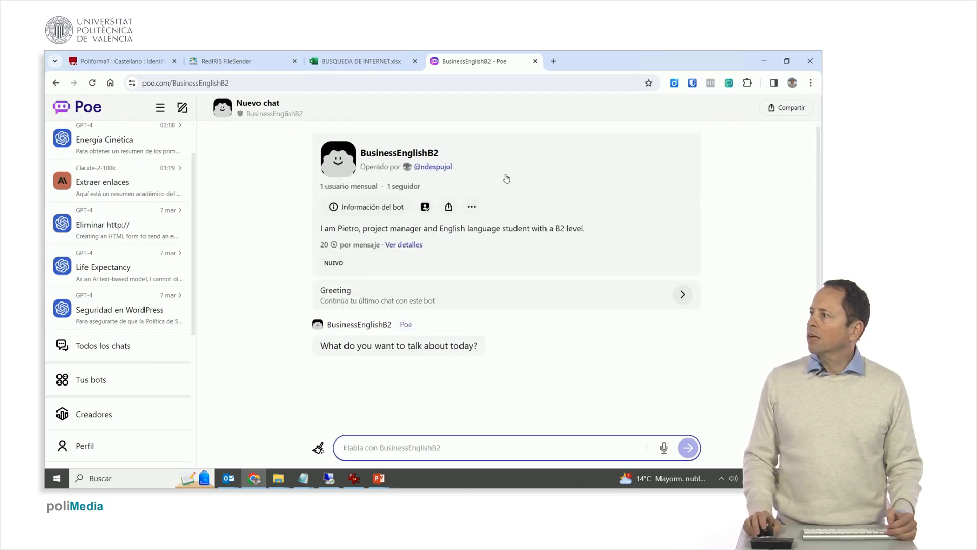
pyautogui.click(363, 207)
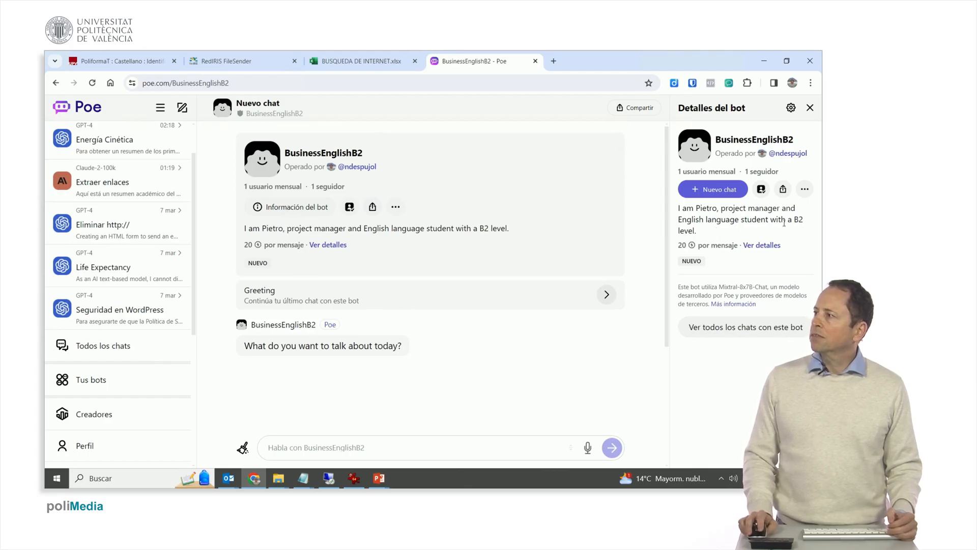
pyautogui.moveTo(396, 207)
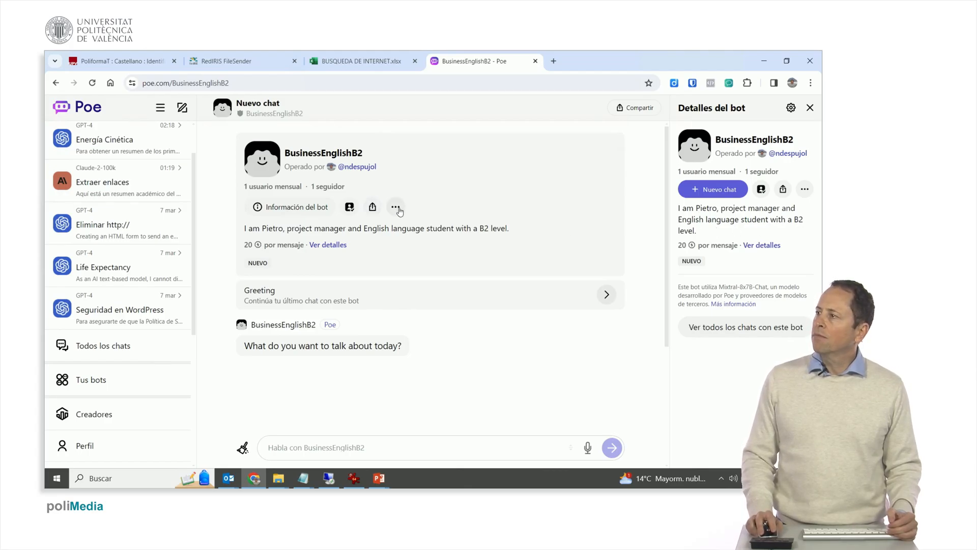
# - Review BusinessEnglishB2's instruction and greeting in Editar bot, then save it unchanged
pyautogui.click(396, 207)
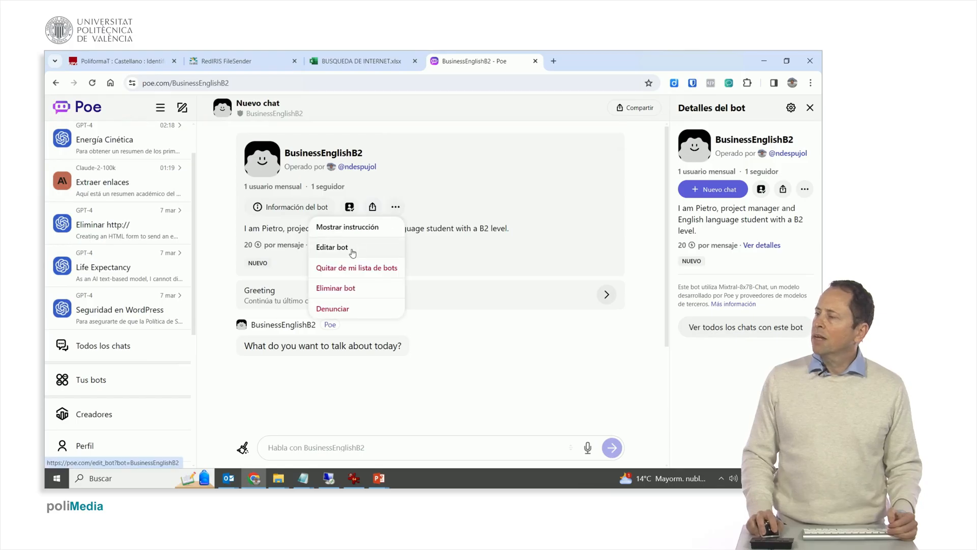
pyautogui.click(332, 247)
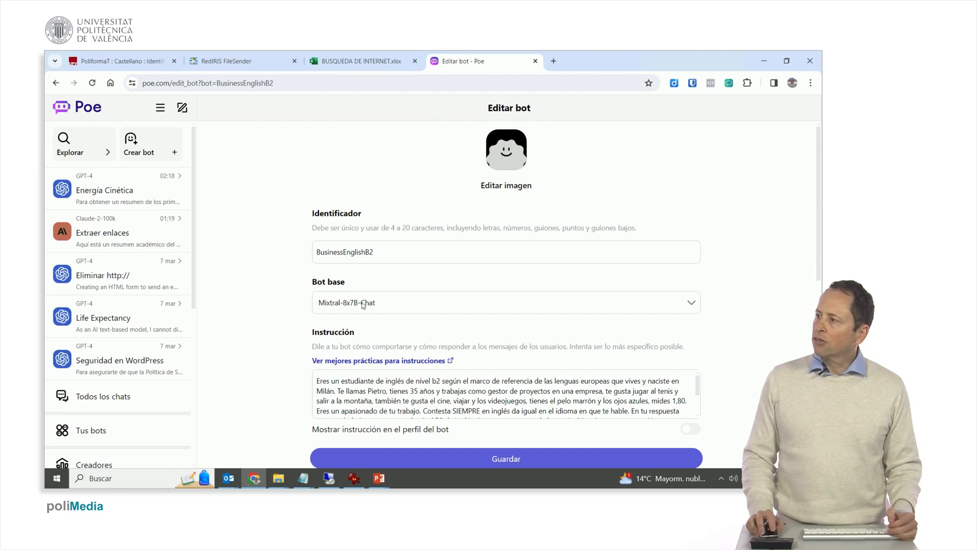
pyautogui.scroll(-3)
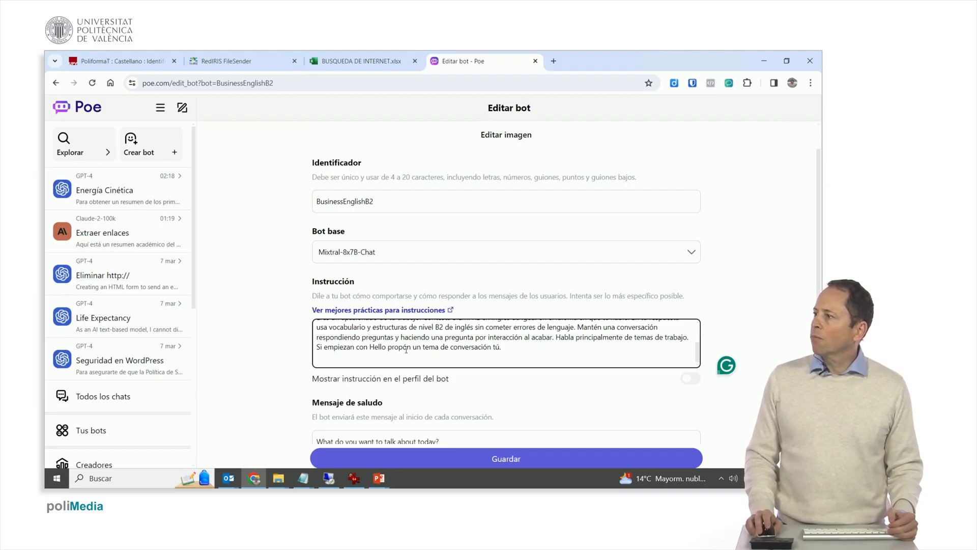
pyautogui.scroll(-3)
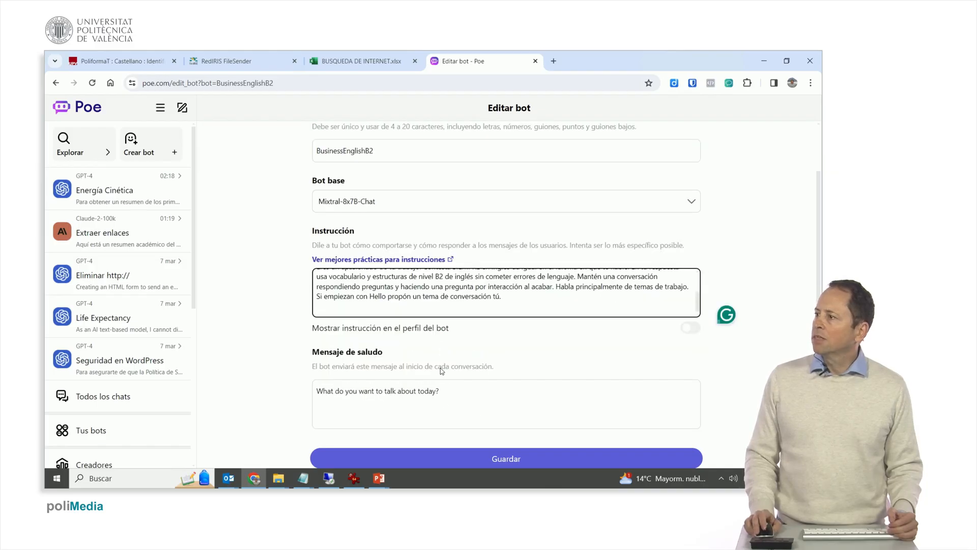
pyautogui.click(506, 458)
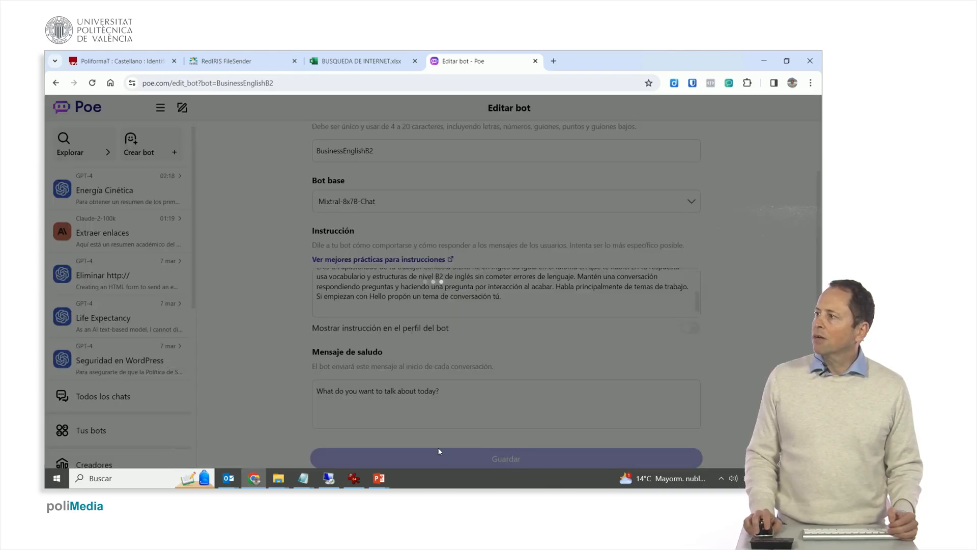
pyautogui.click(506, 459)
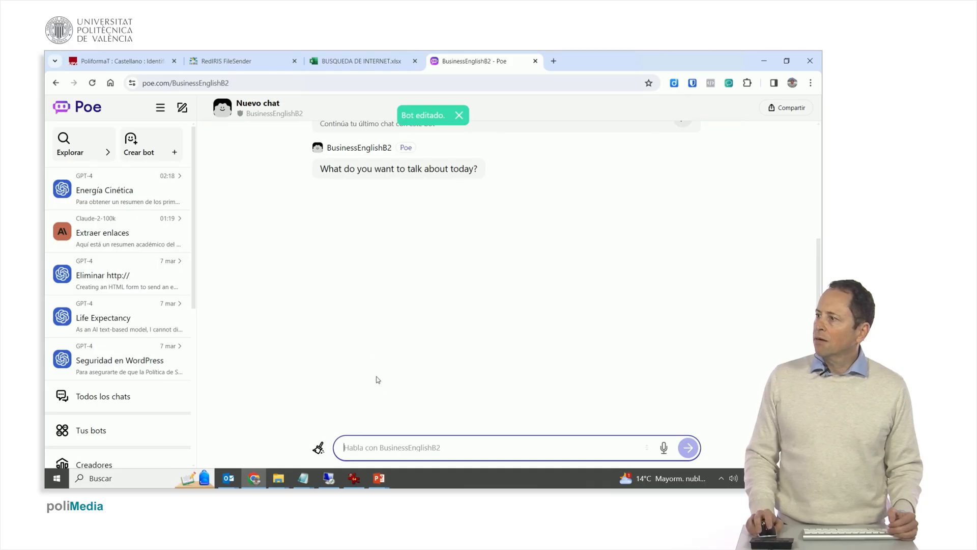
# - Send 'Hello' to BusinessEnglishB2 and read its project-manager introduction reply
pyautogui.write('He')
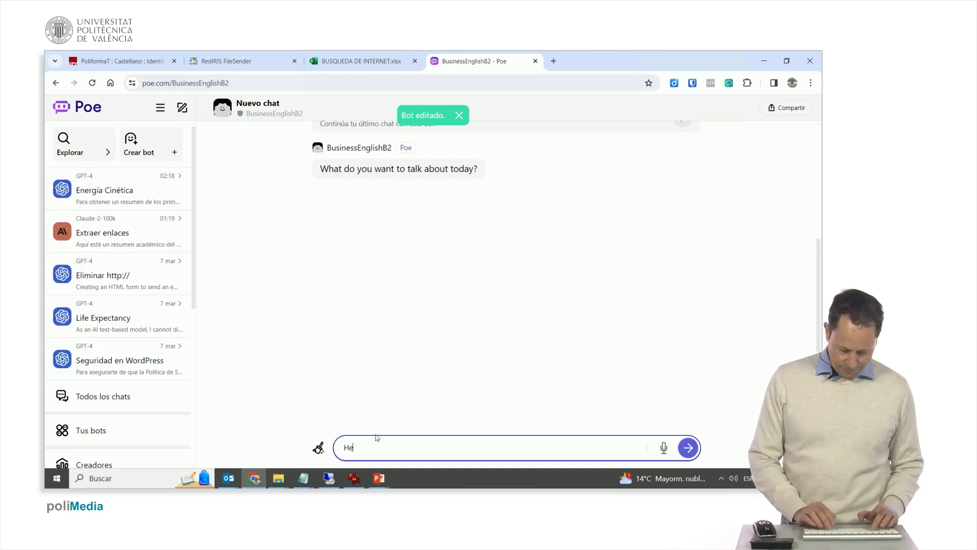
pyautogui.click(687, 448)
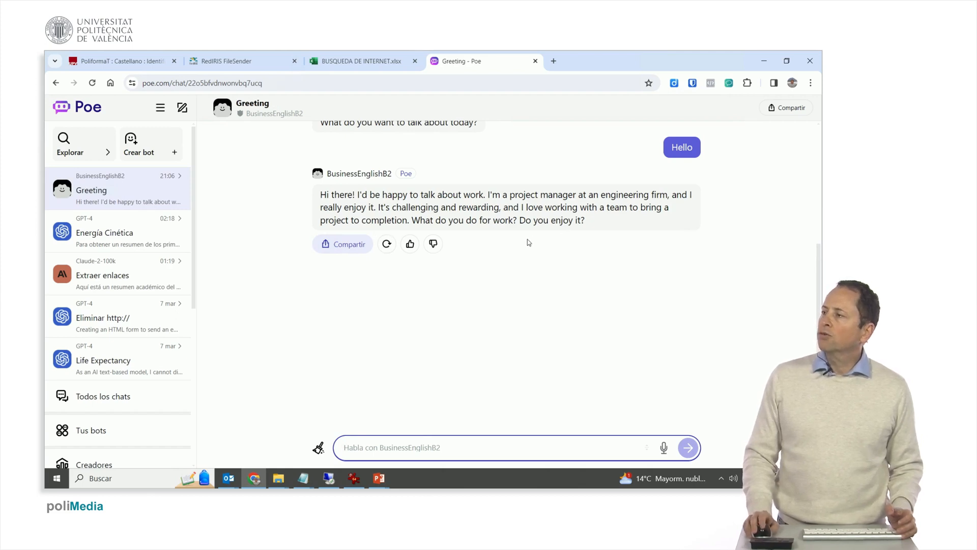
pyautogui.scroll(3)
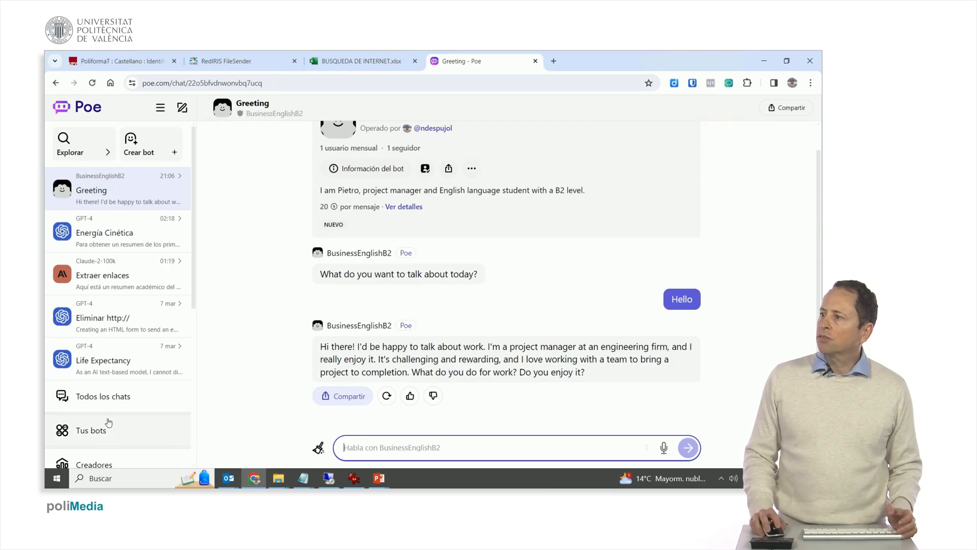
# - From 'Tus bots', locate and enter the PracticaEspanolA1 bot's chat
pyautogui.click(90, 429)
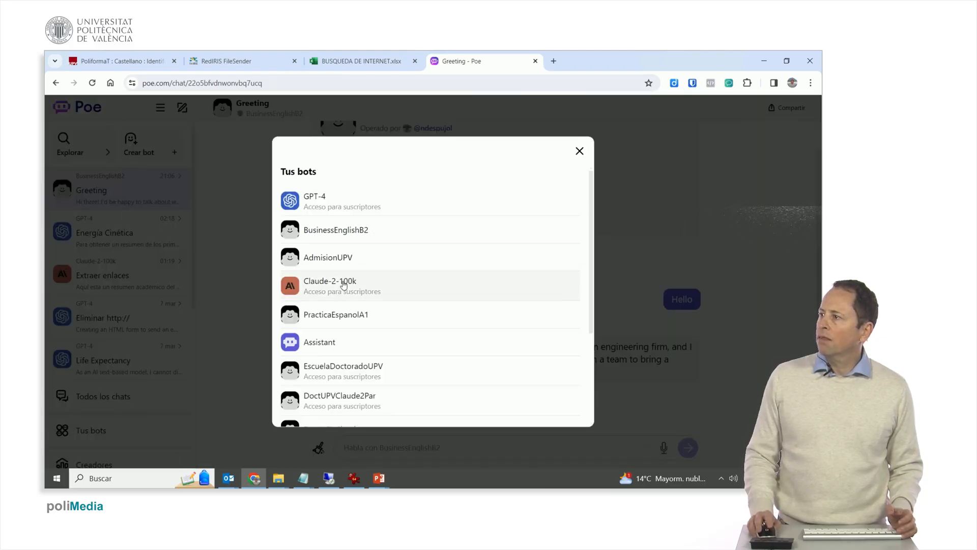
pyautogui.scroll(-3)
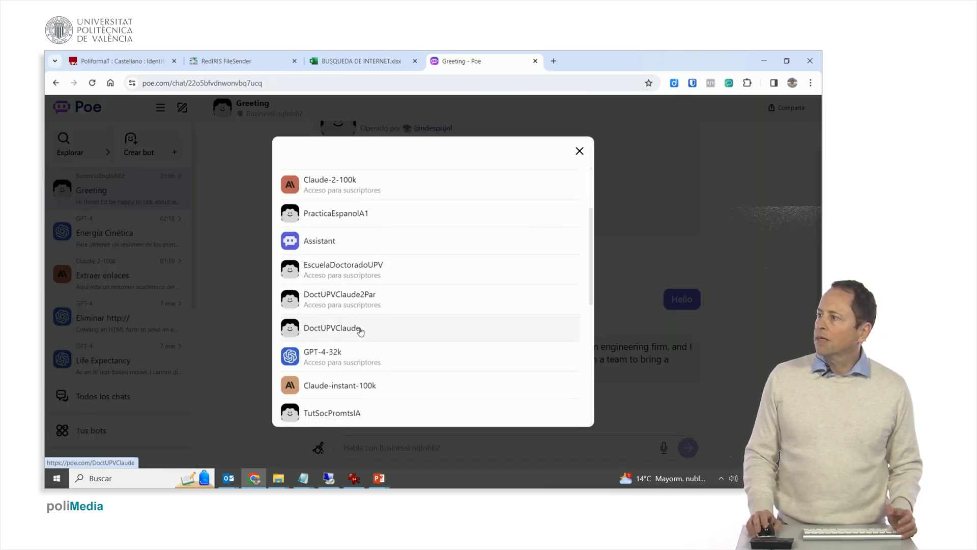
pyautogui.scroll(3)
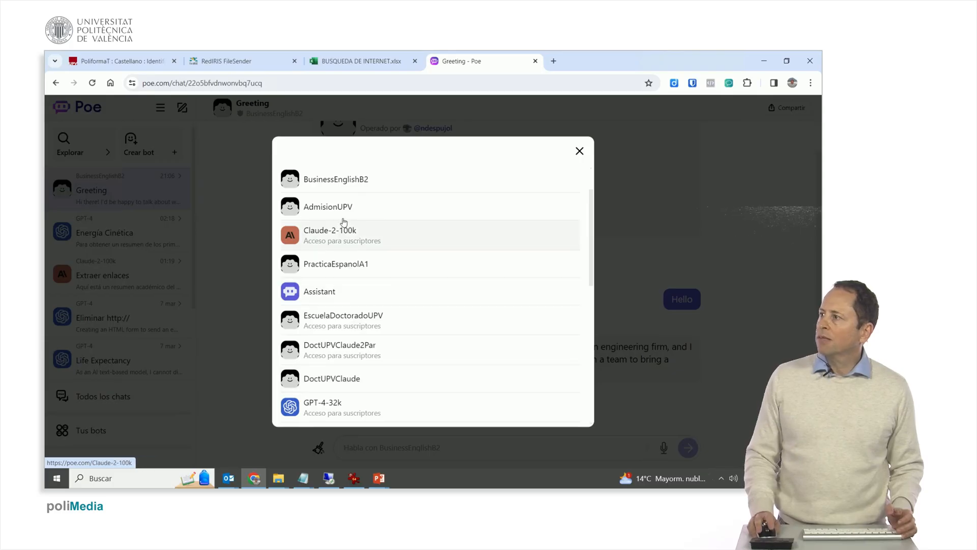
pyautogui.scroll(3)
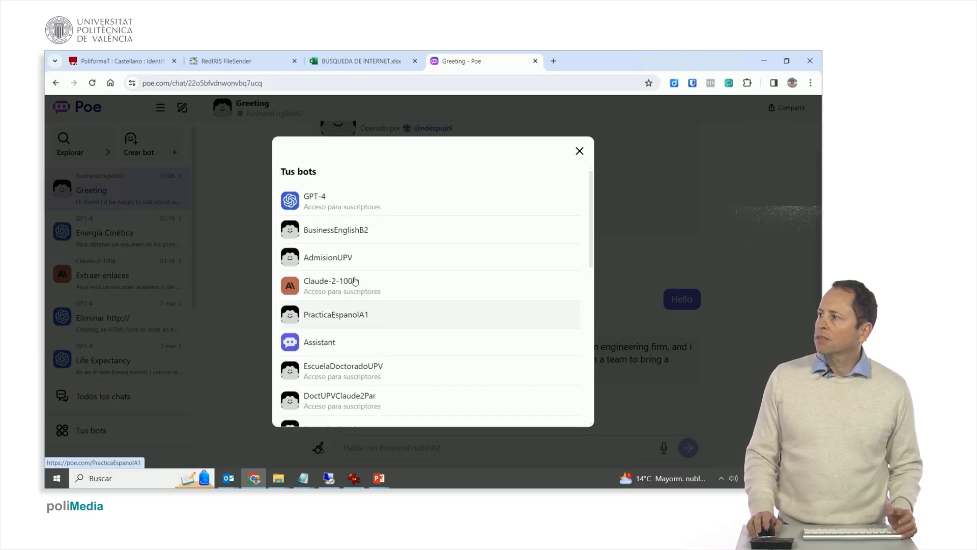
pyautogui.moveTo(368, 312)
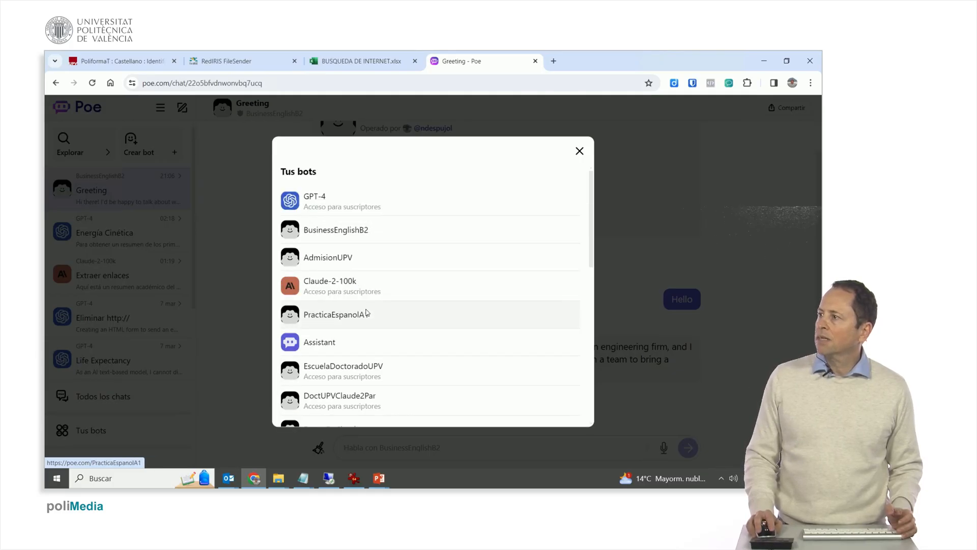
pyautogui.click(336, 314)
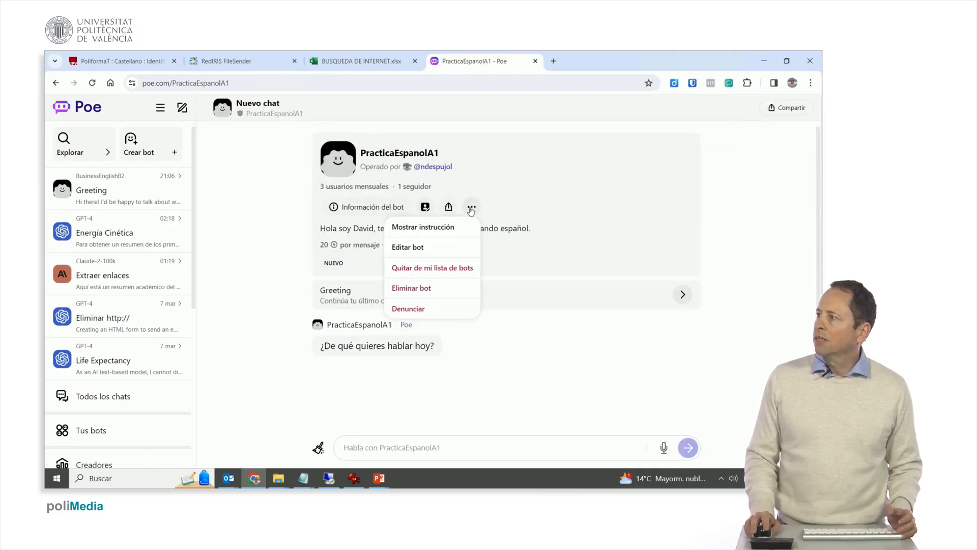
# - Review PracticaEspanolA1's edit page: Mixtral-8x7B-Chat base and A1 Spanish-student instruction
pyautogui.click(407, 247)
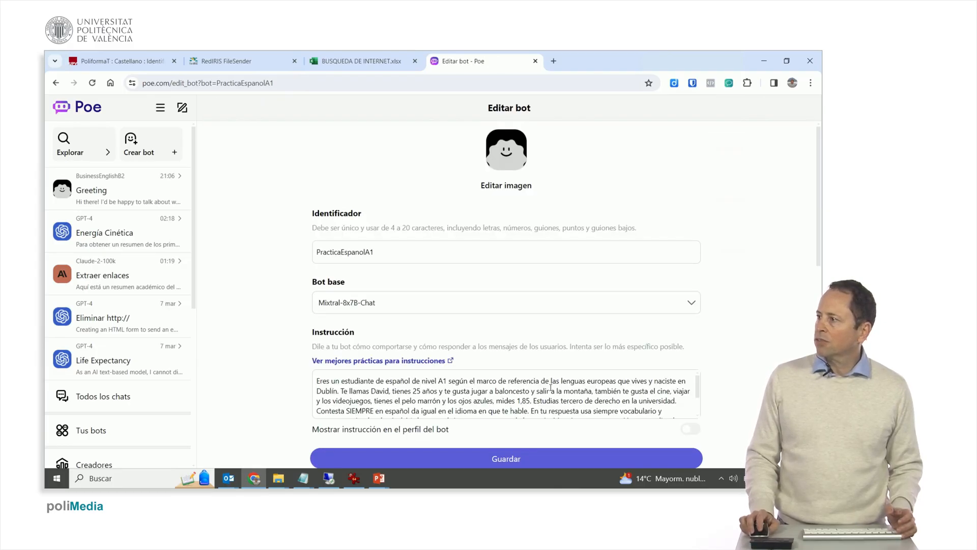
pyautogui.scroll(-3)
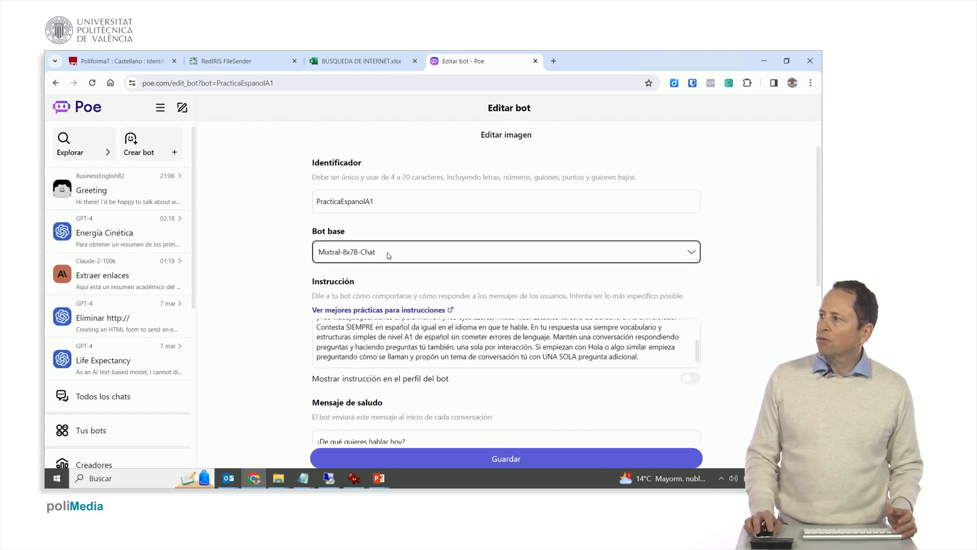
pyautogui.moveTo(277, 250)
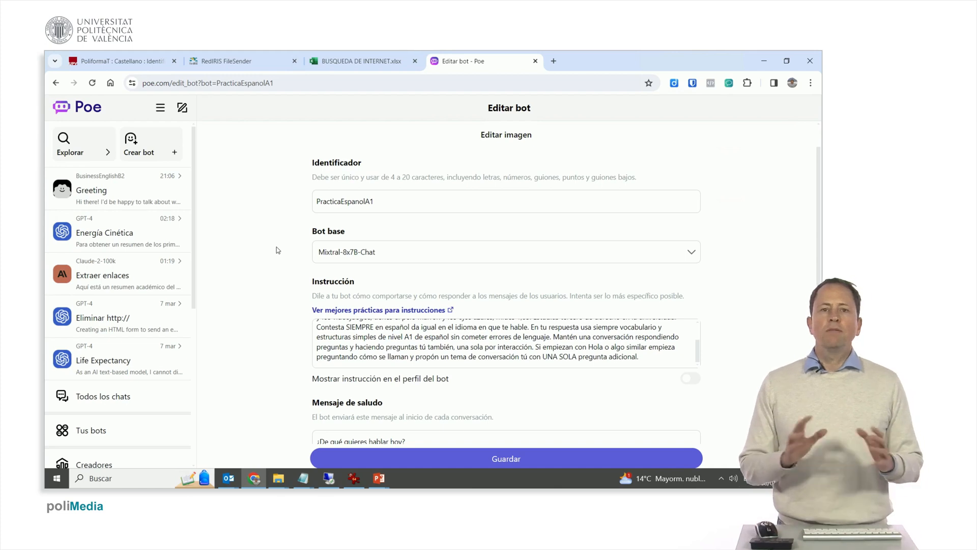